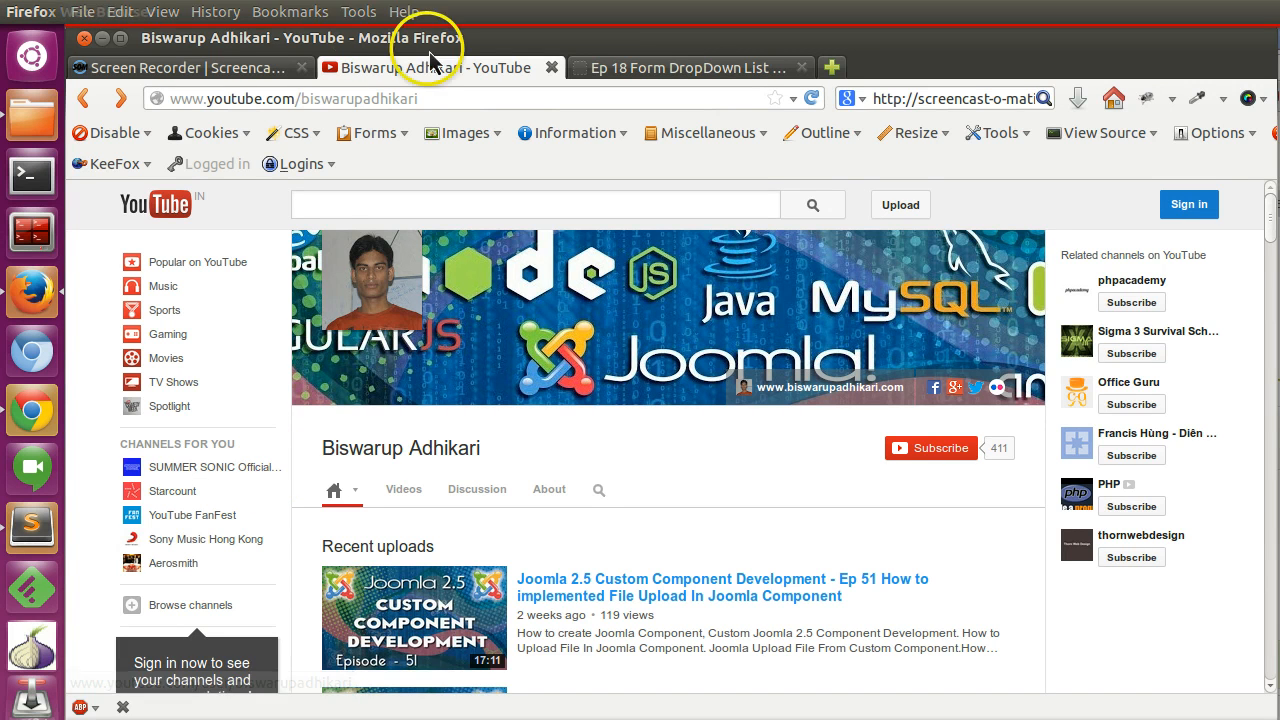
# Step: Review the Ep 18 Select OS page and pick Android in its multi-select list
pyautogui.click(688, 68)
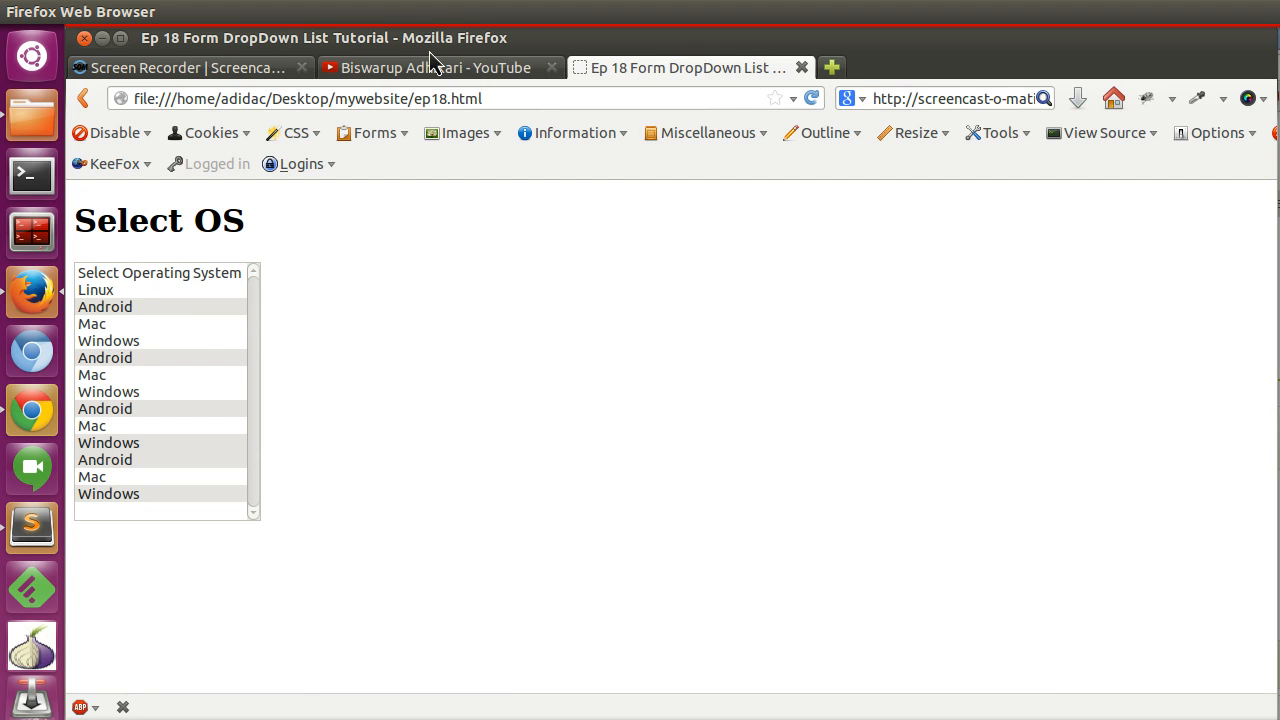
pyautogui.click(104, 306)
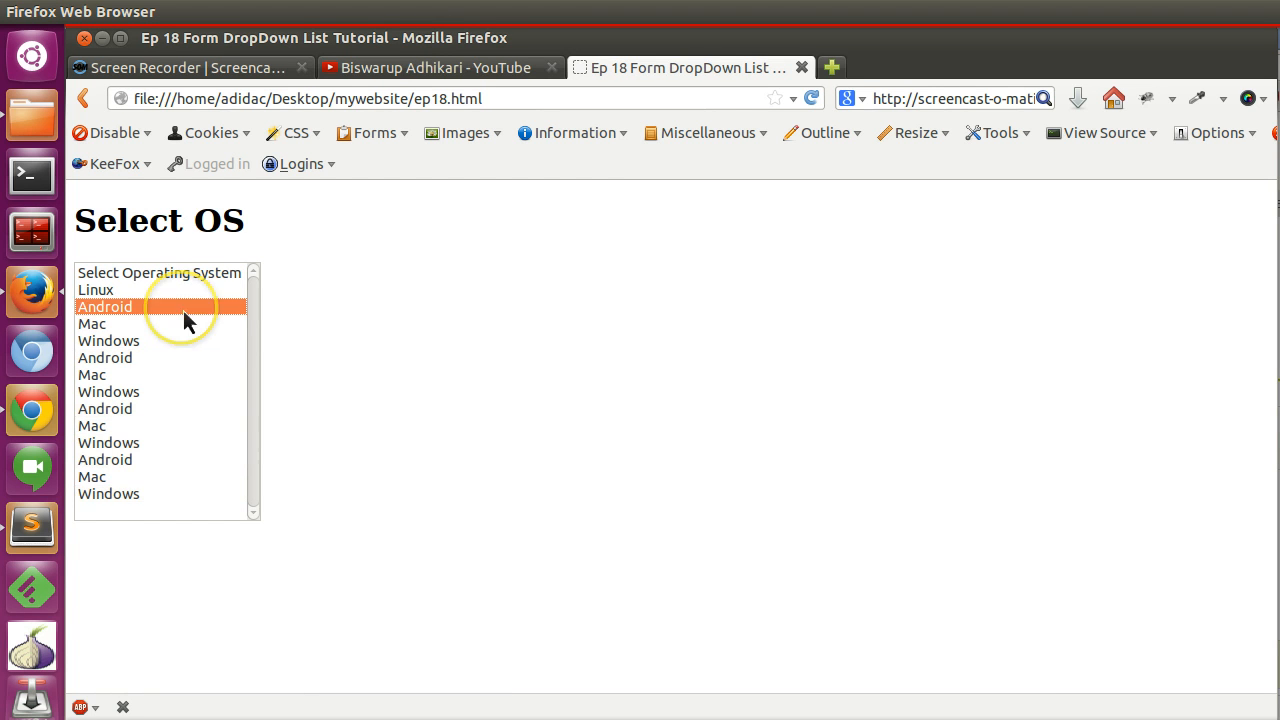
pyautogui.moveTo(208, 362)
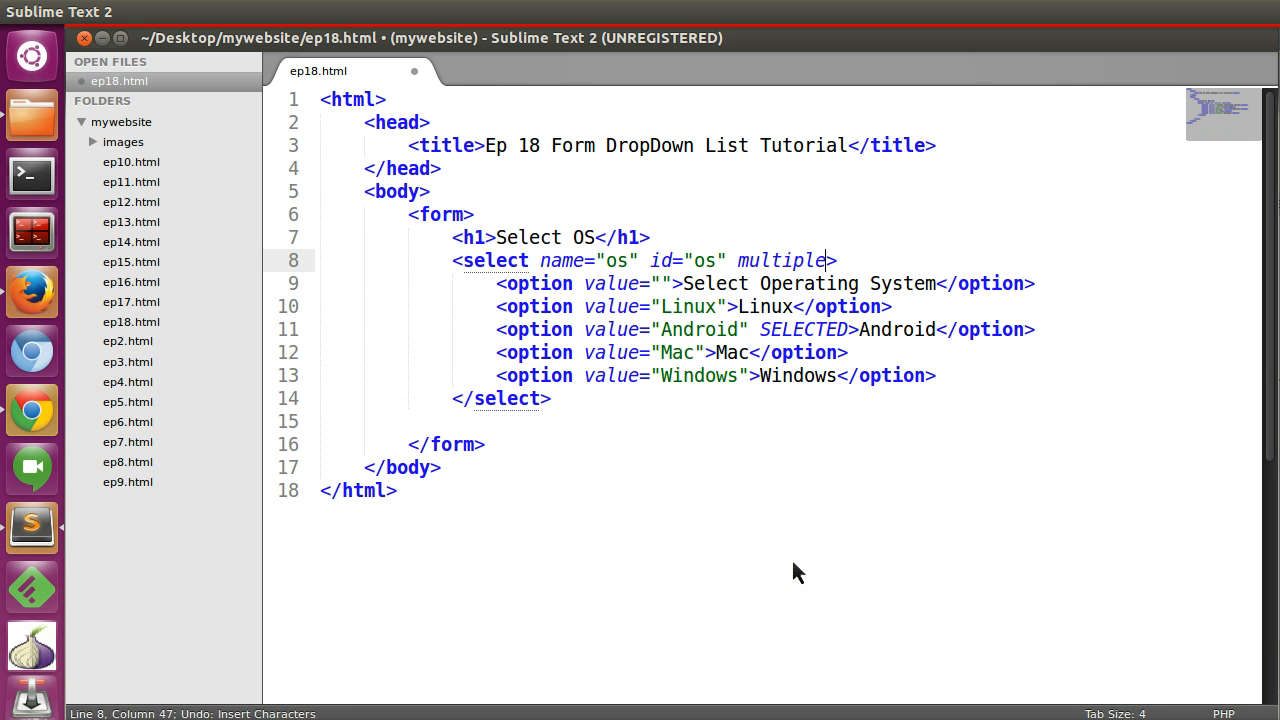
# Step: Remove the multiple attribute and save the page as a new copy ep19.html
pyautogui.press('BackSpace')
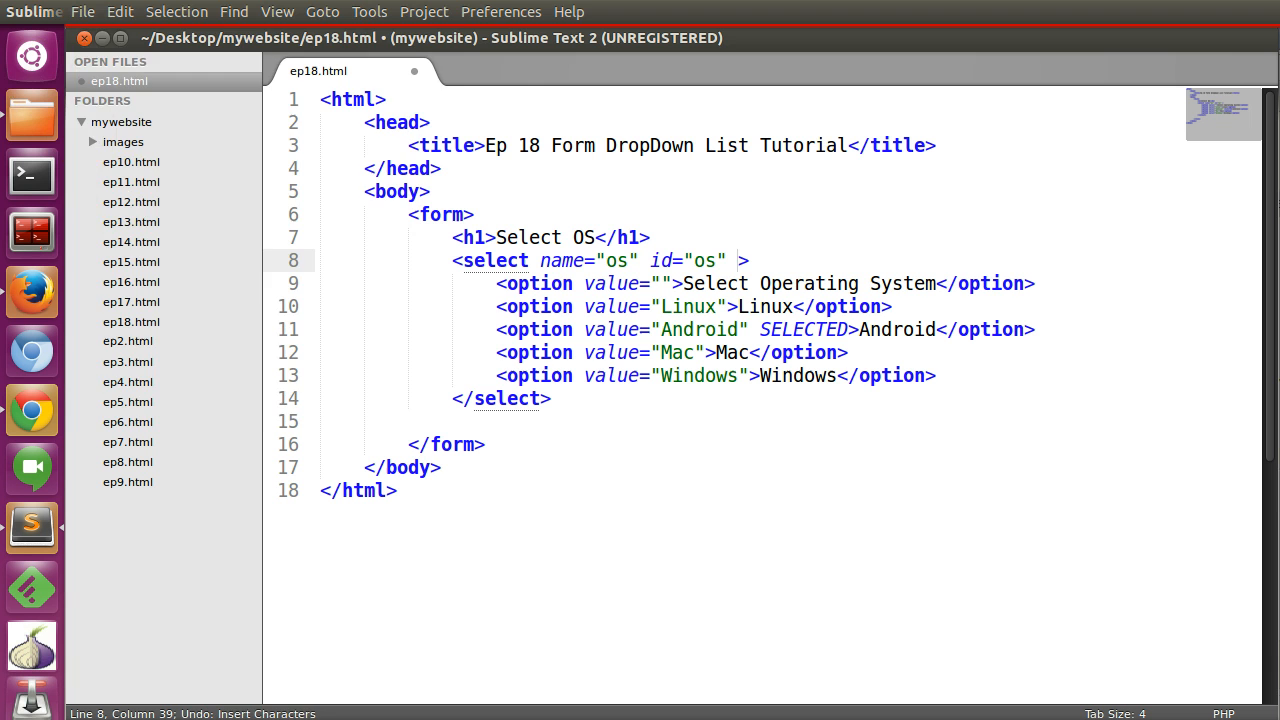
pyautogui.press('ctrl+s')
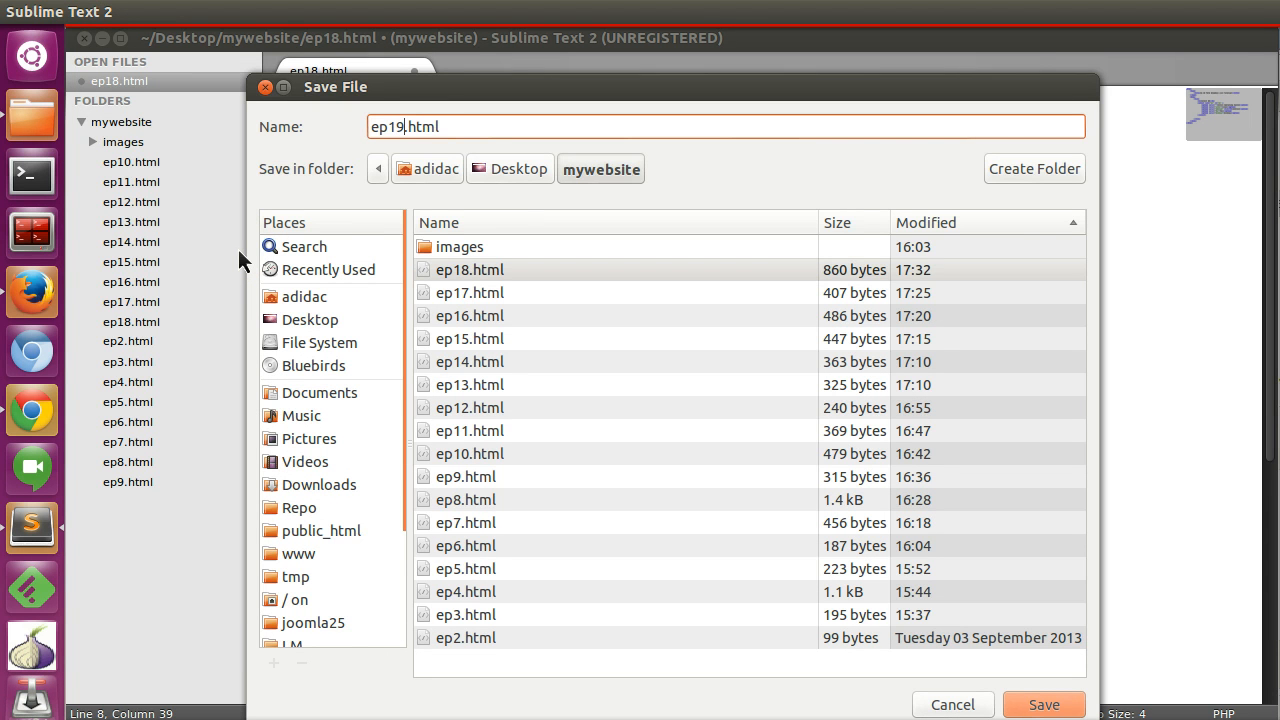
pyautogui.click(1044, 704)
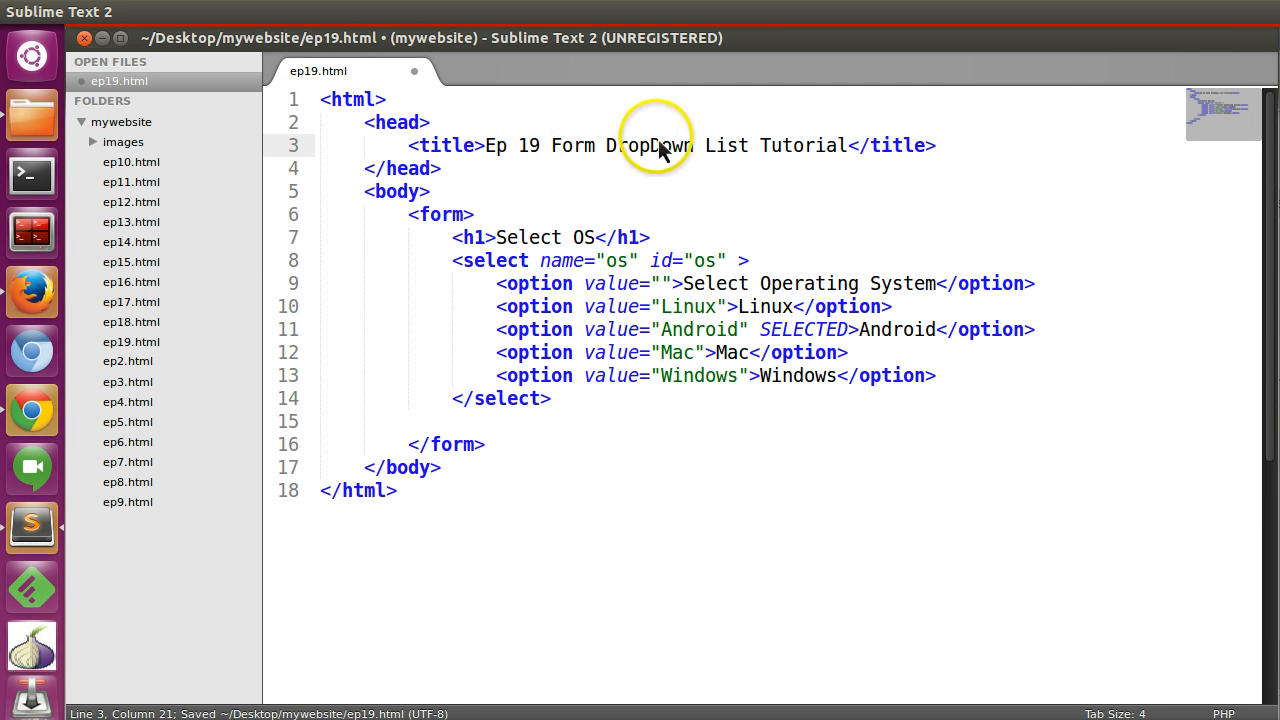
# Step: Retitle the page Option Groups Tutorial and add Linux options Ubuntu, Fedora and Cent Os
pyautogui.click(760, 144)
pyautogui.write('Option Groups ')
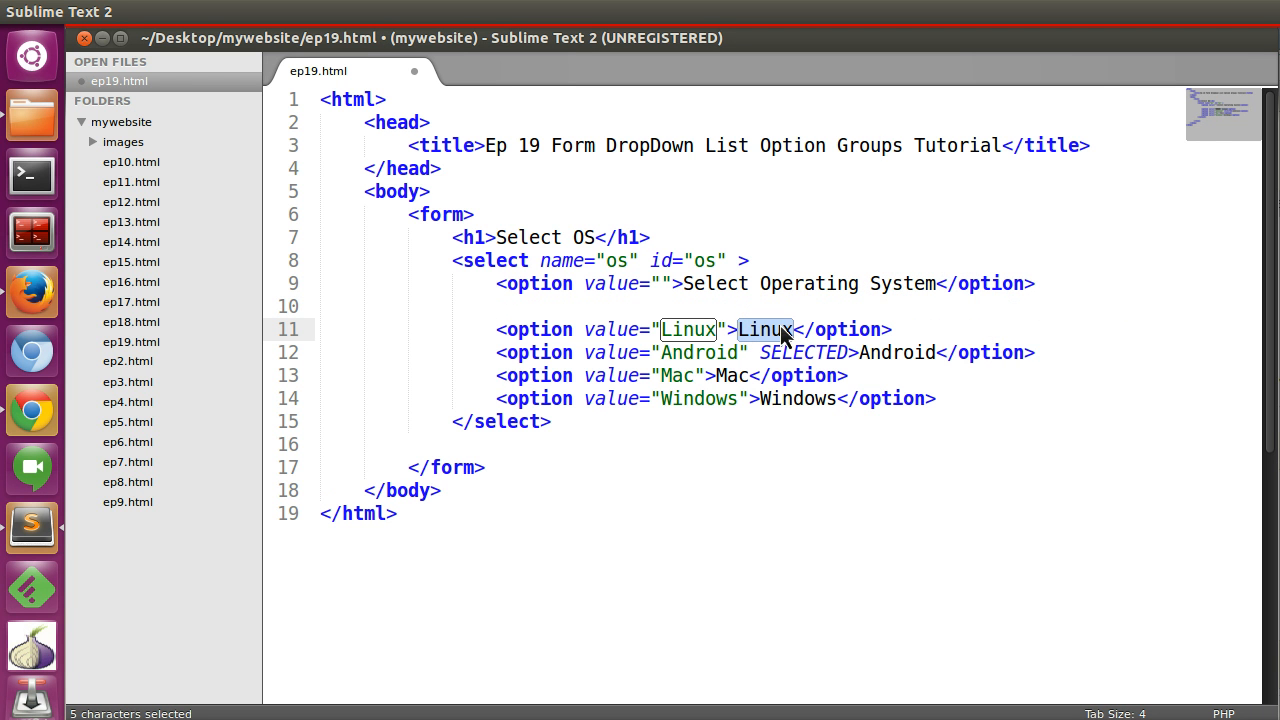
pyautogui.write('Ubunt')
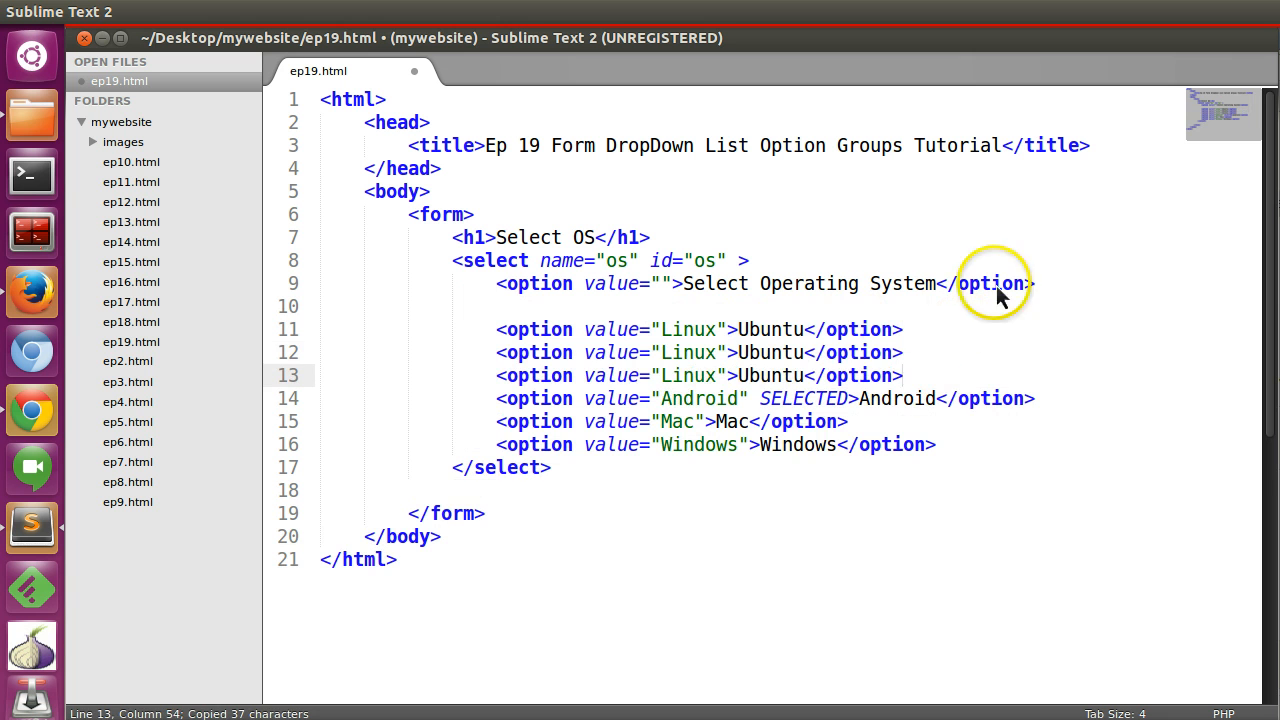
pyautogui.write('Fedora')
pyautogui.write('Cent Os')
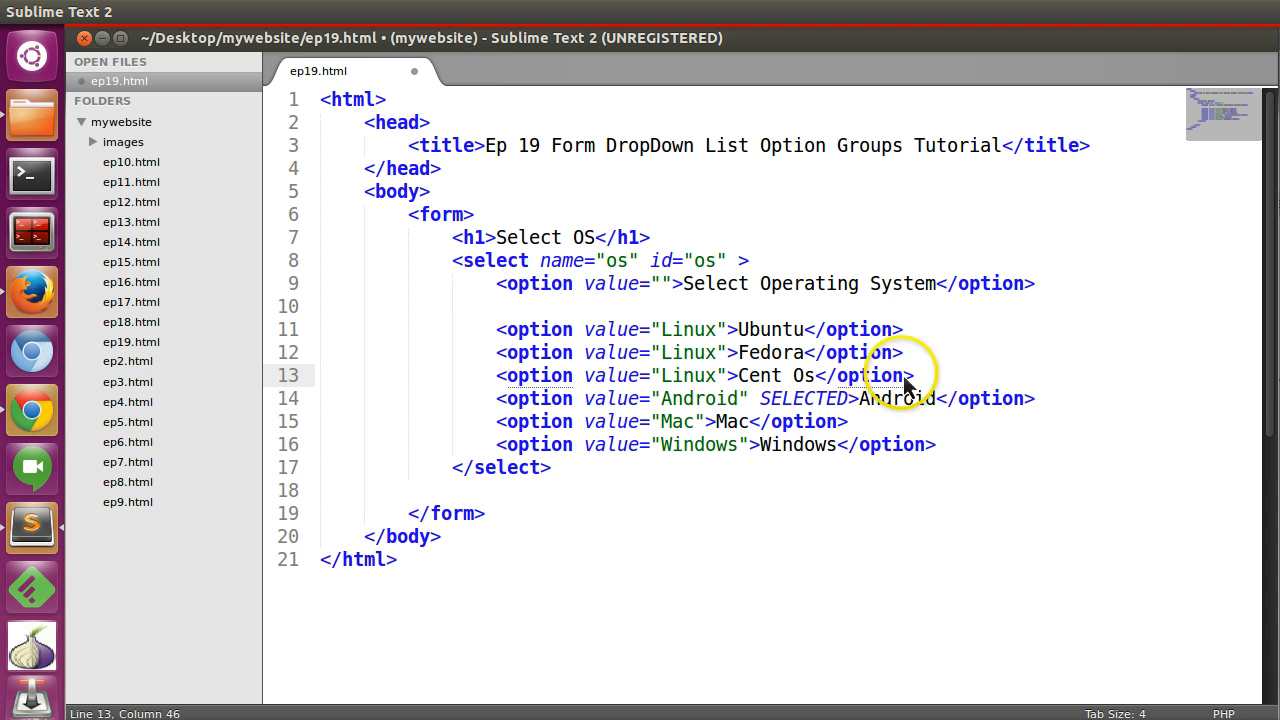
pyautogui.click(912, 376)
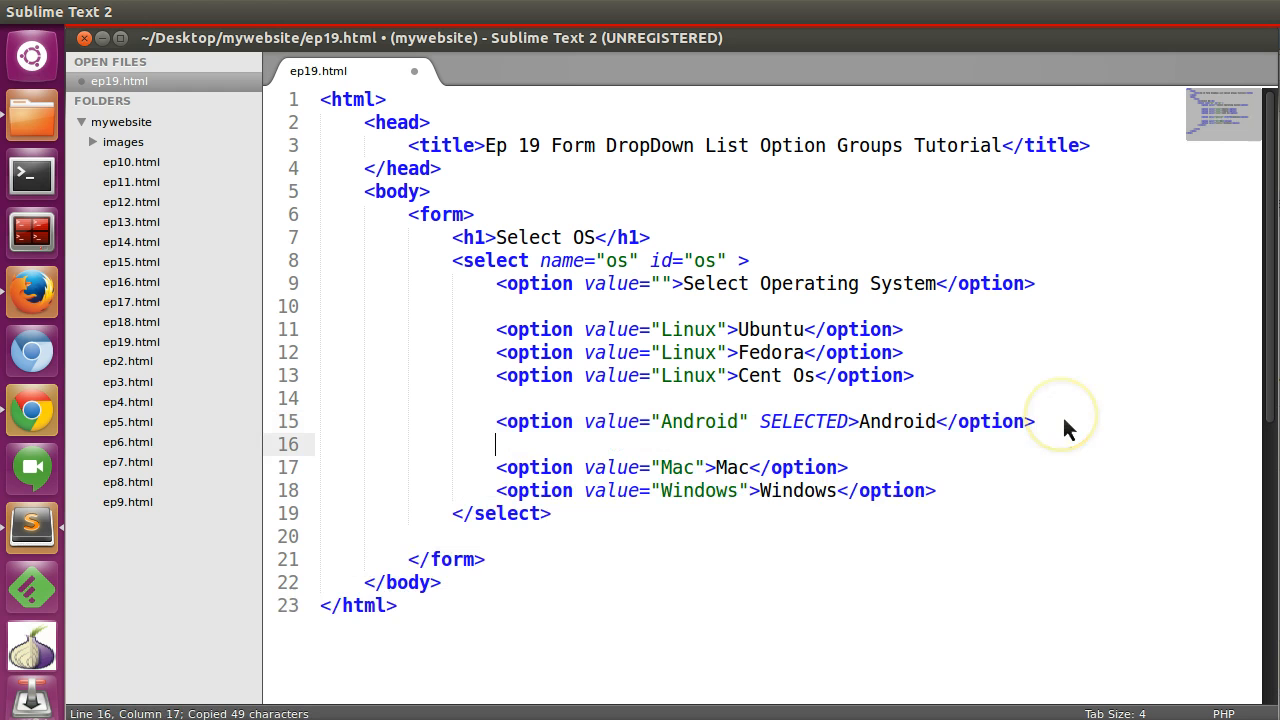
pyautogui.press('ctrl+v')
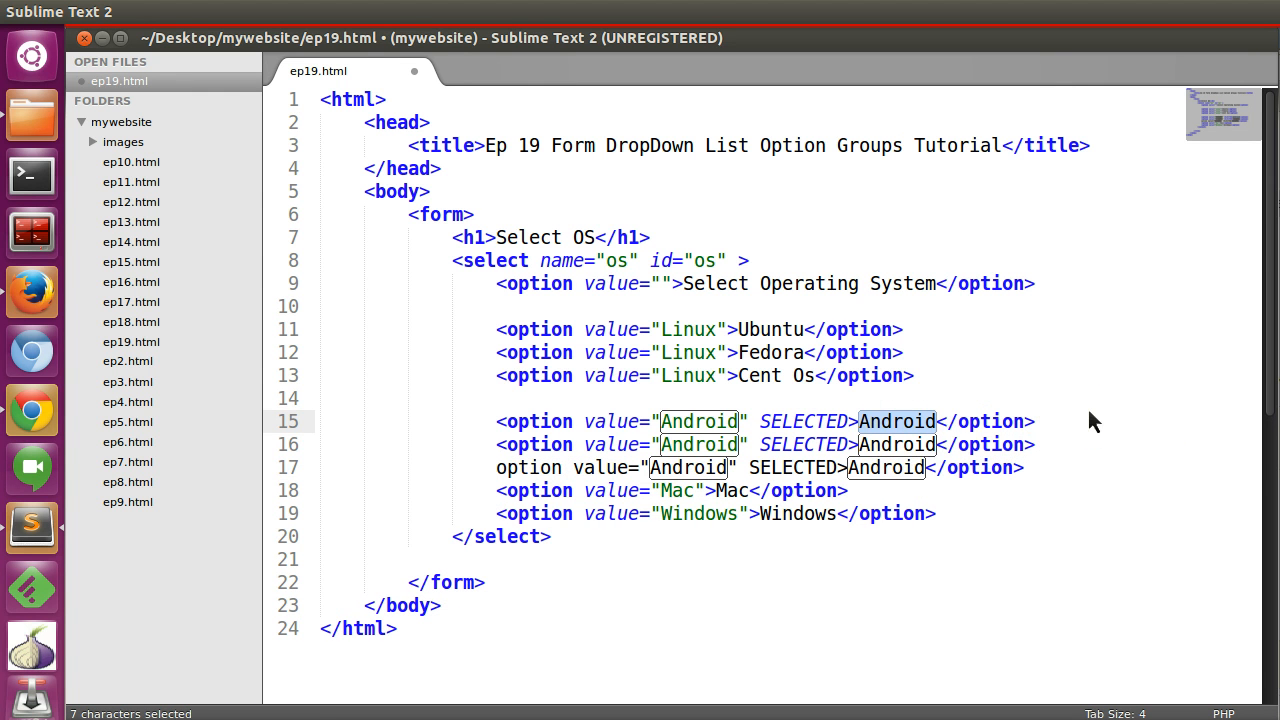
# Step: Add Android options ICS and Jelybin and rename the Mac entries to OSX versions
pyautogui.write('ICS')
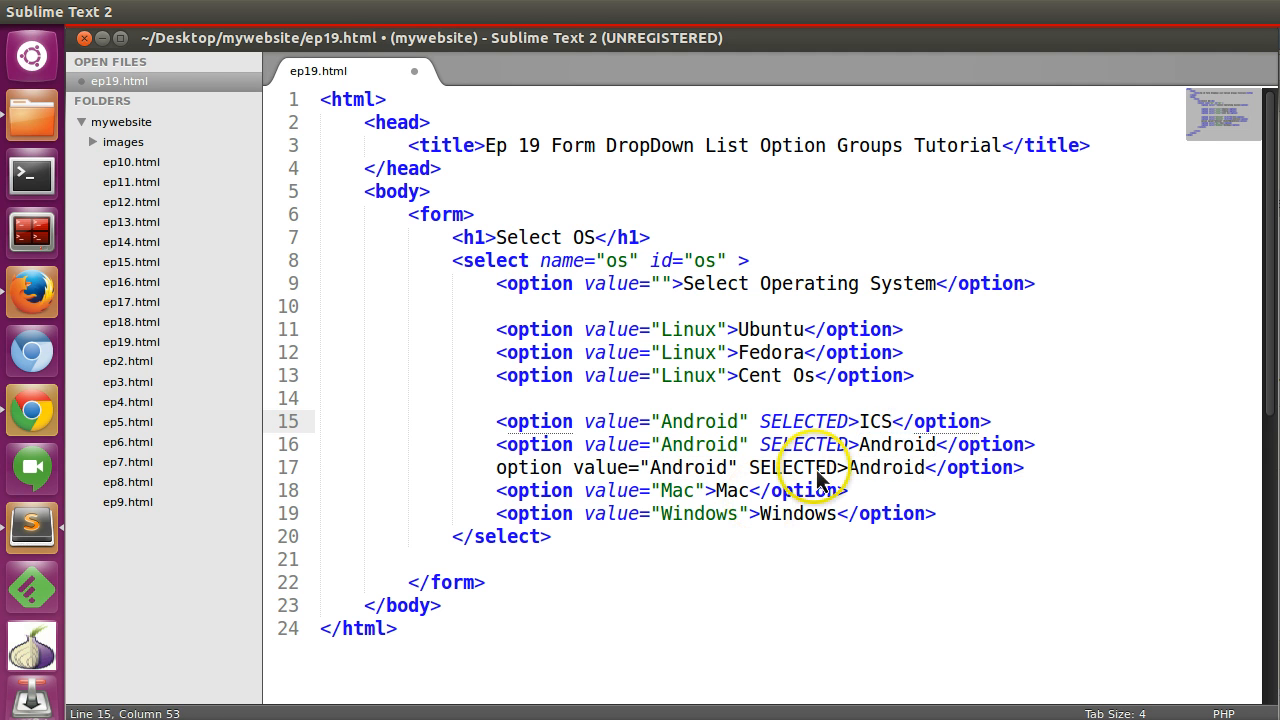
pyautogui.write('J')
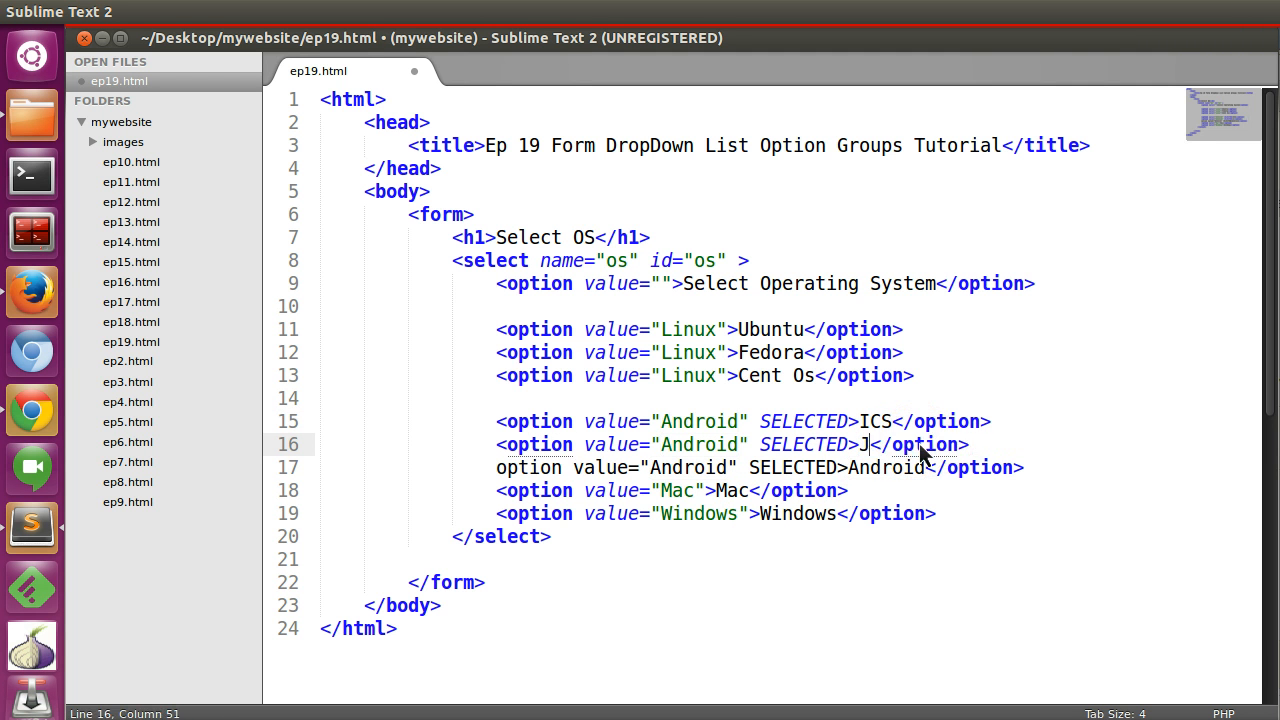
pyautogui.write('elybin')
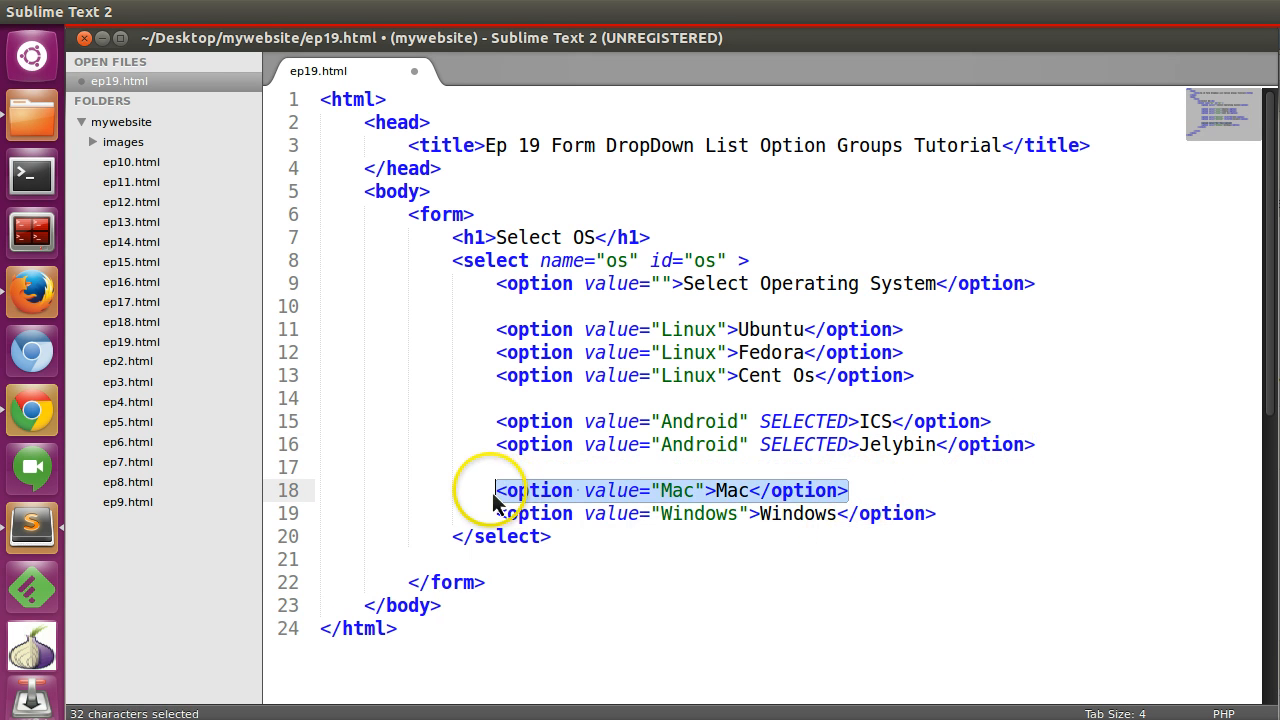
pyautogui.doubleClick(732, 490)
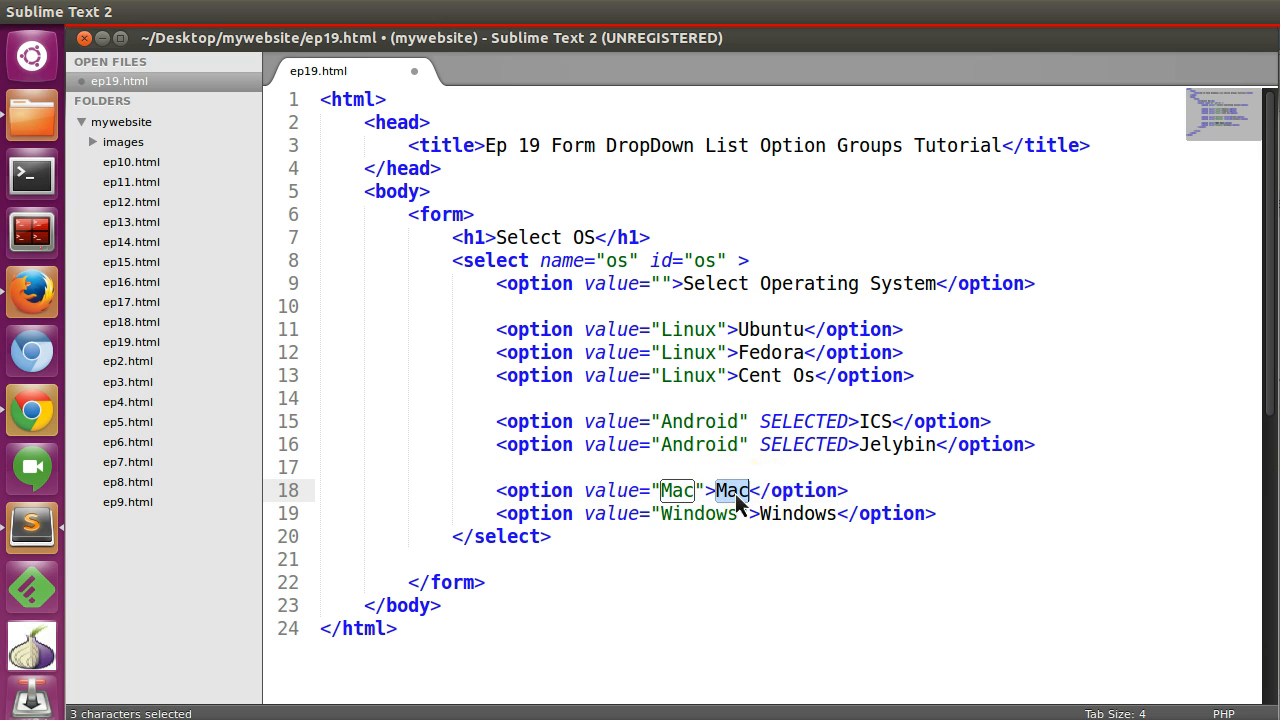
pyautogui.write('OSX')
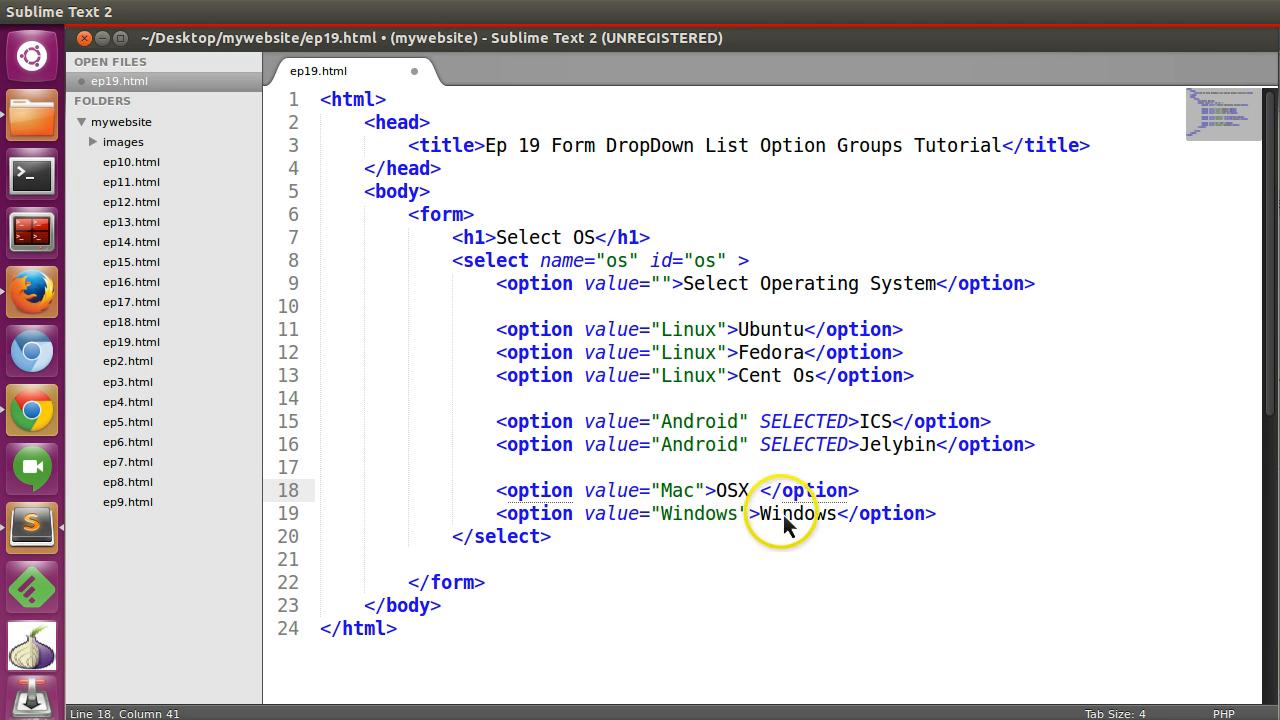
pyautogui.write('1')
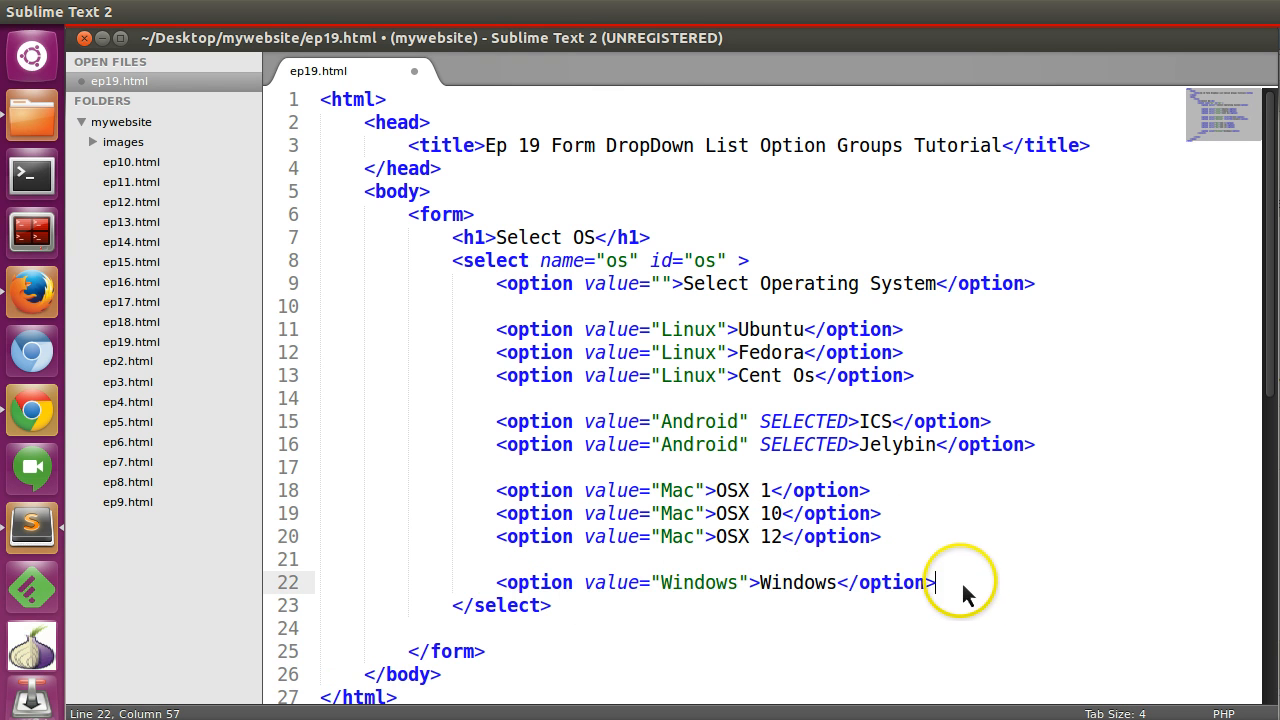
# Step: Duplicate the Windows option line for XP, Vista and Windows 7 entries
pyautogui.tripleClick(716, 582)
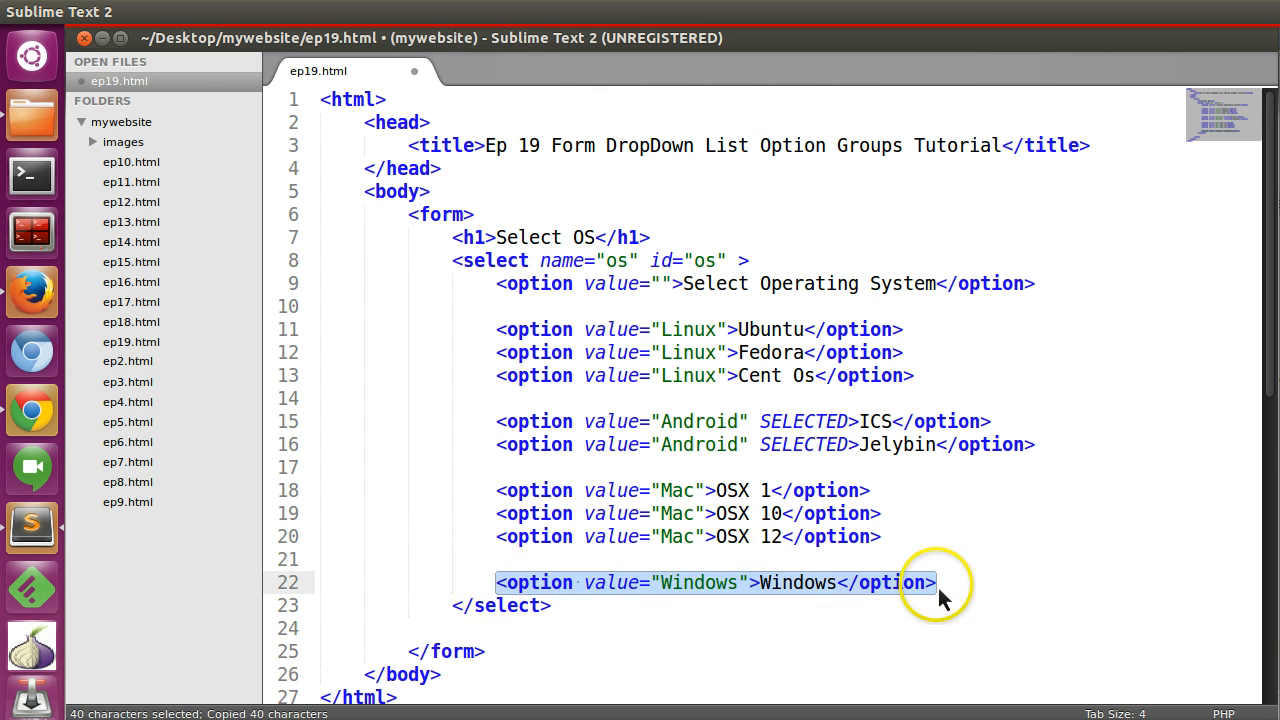
pyautogui.press('ctrl+v')
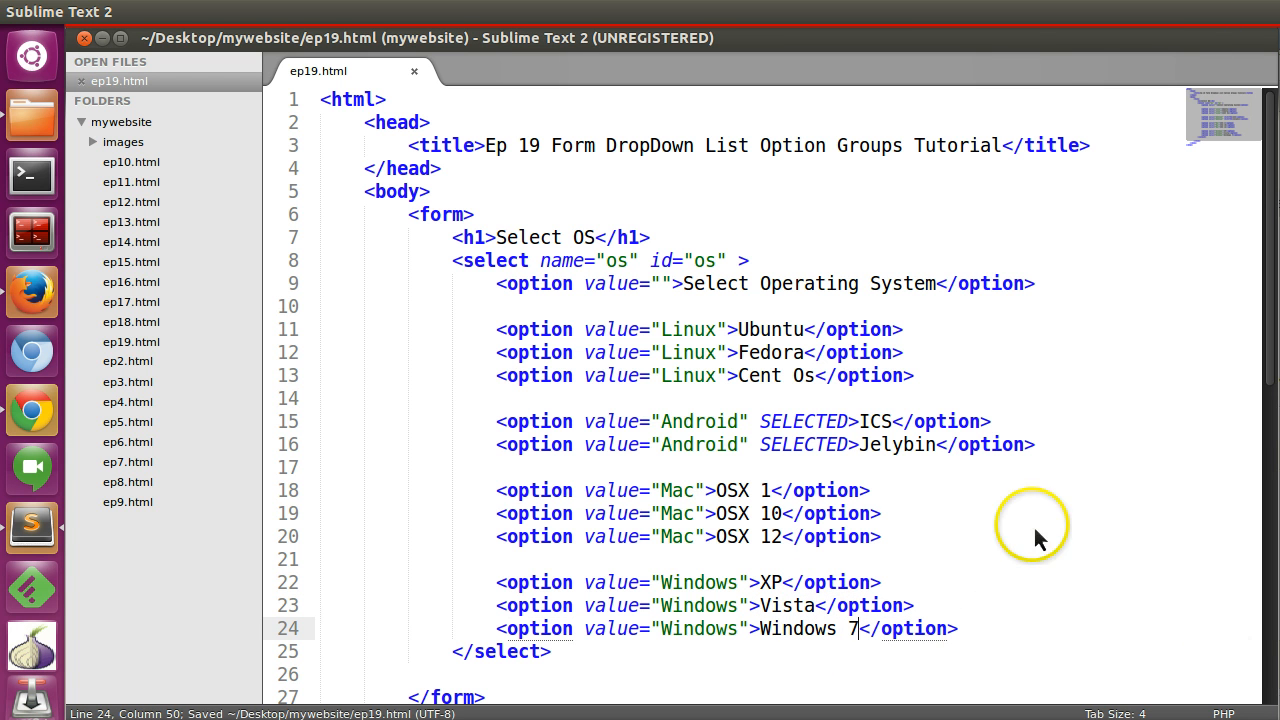
# Step: Check the single drop-down in Firefox and remove SELECTED from both Android options
pyautogui.doubleClick(804, 420)
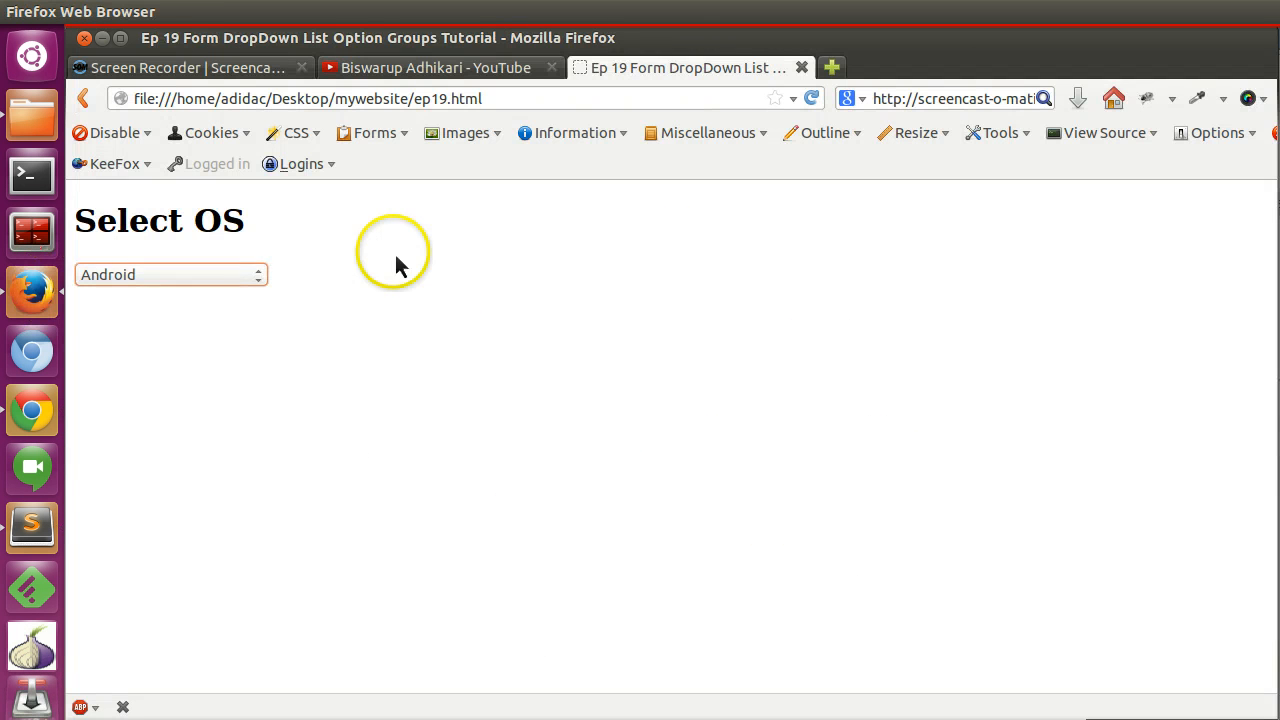
pyautogui.click(170, 274)
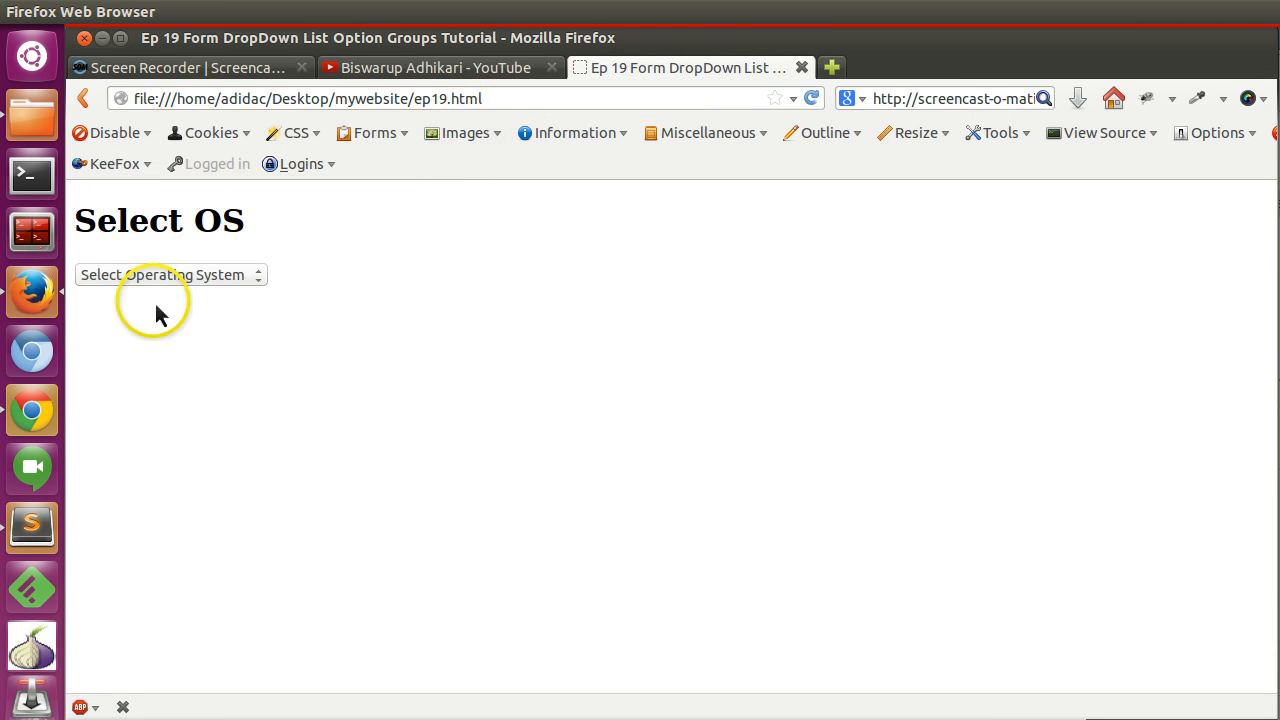
pyautogui.click(170, 274)
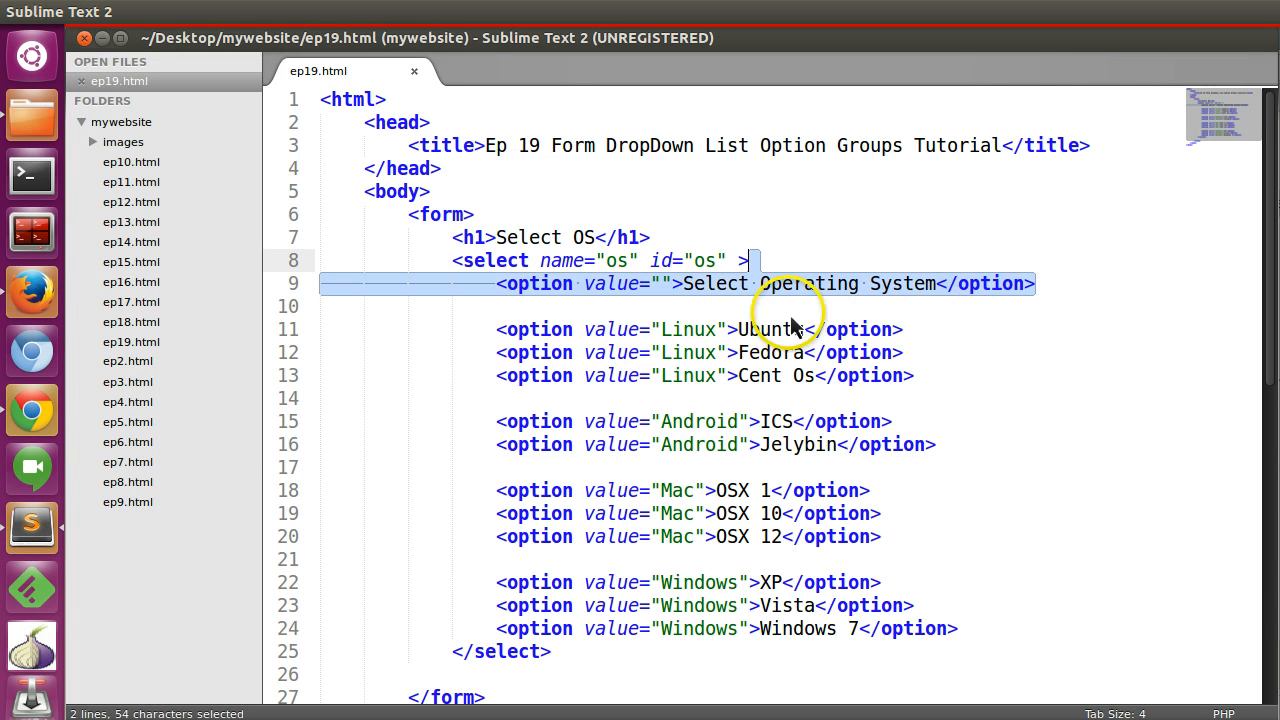
# Step: Wrap the Linux options in an <optgroup label="Linux"> with a closing </optgroup>
pyautogui.press('Delete')
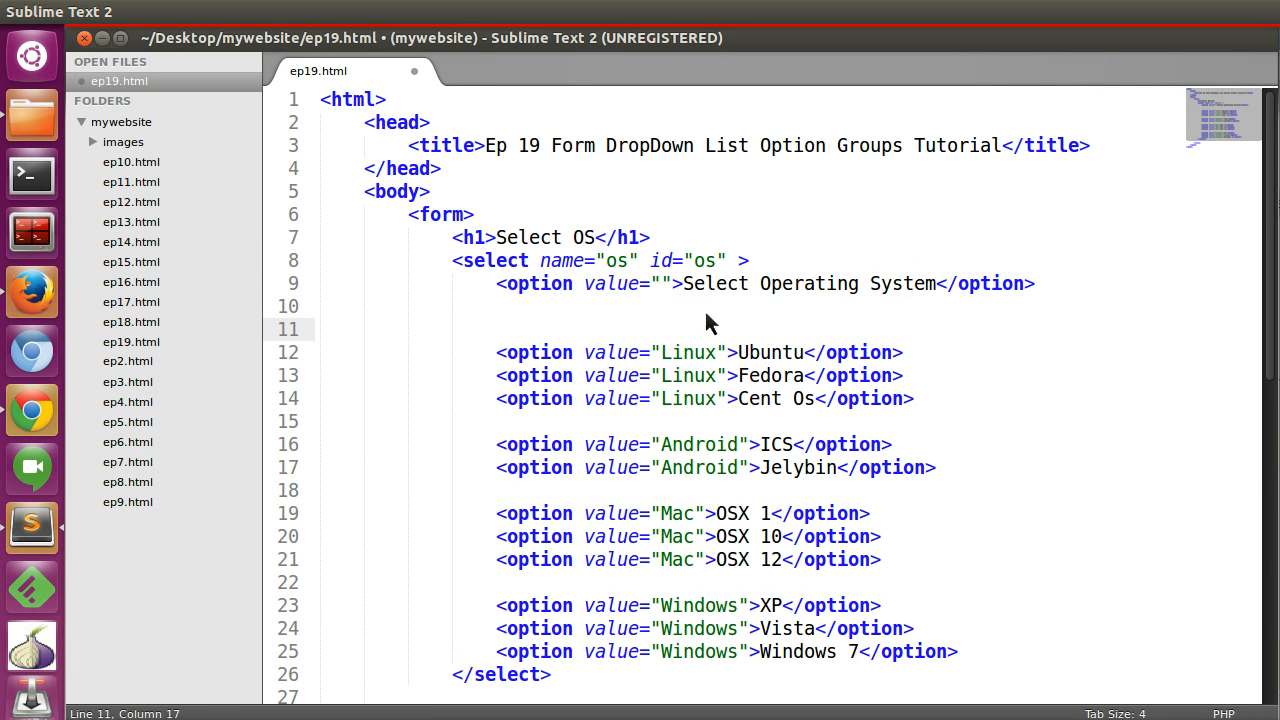
pyautogui.write('<optgroup label')
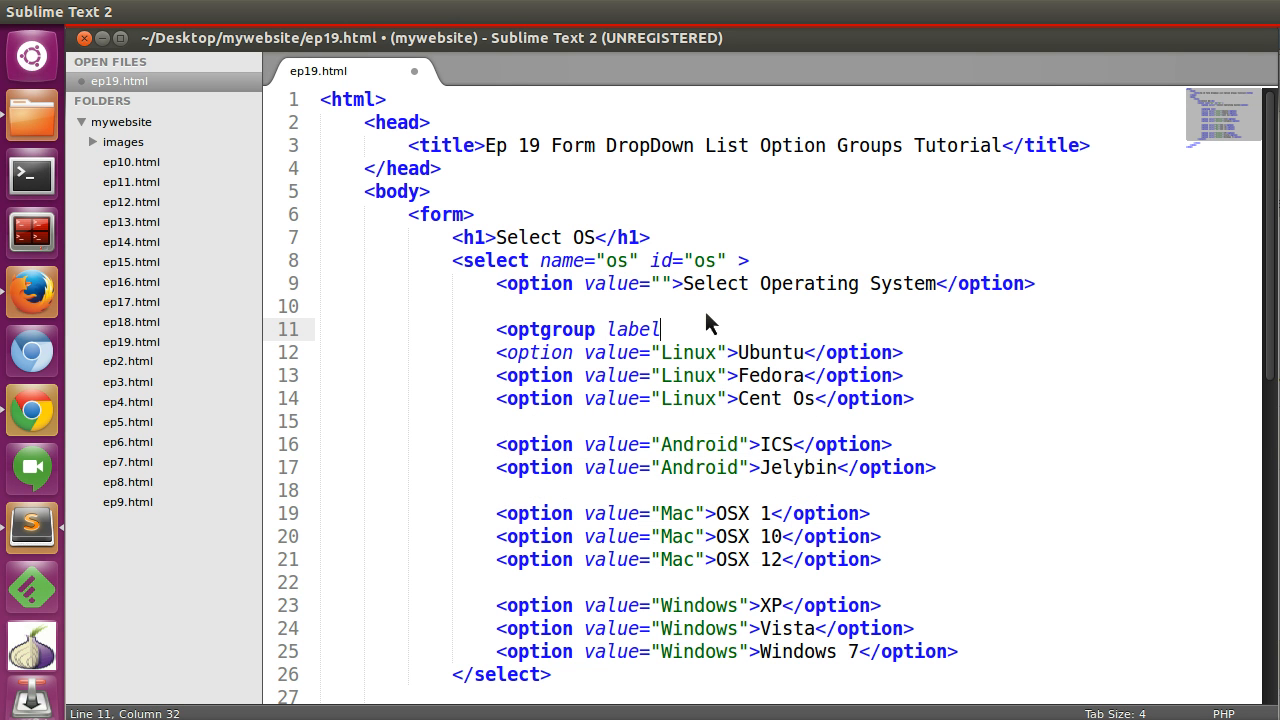
pyautogui.write('="L"')
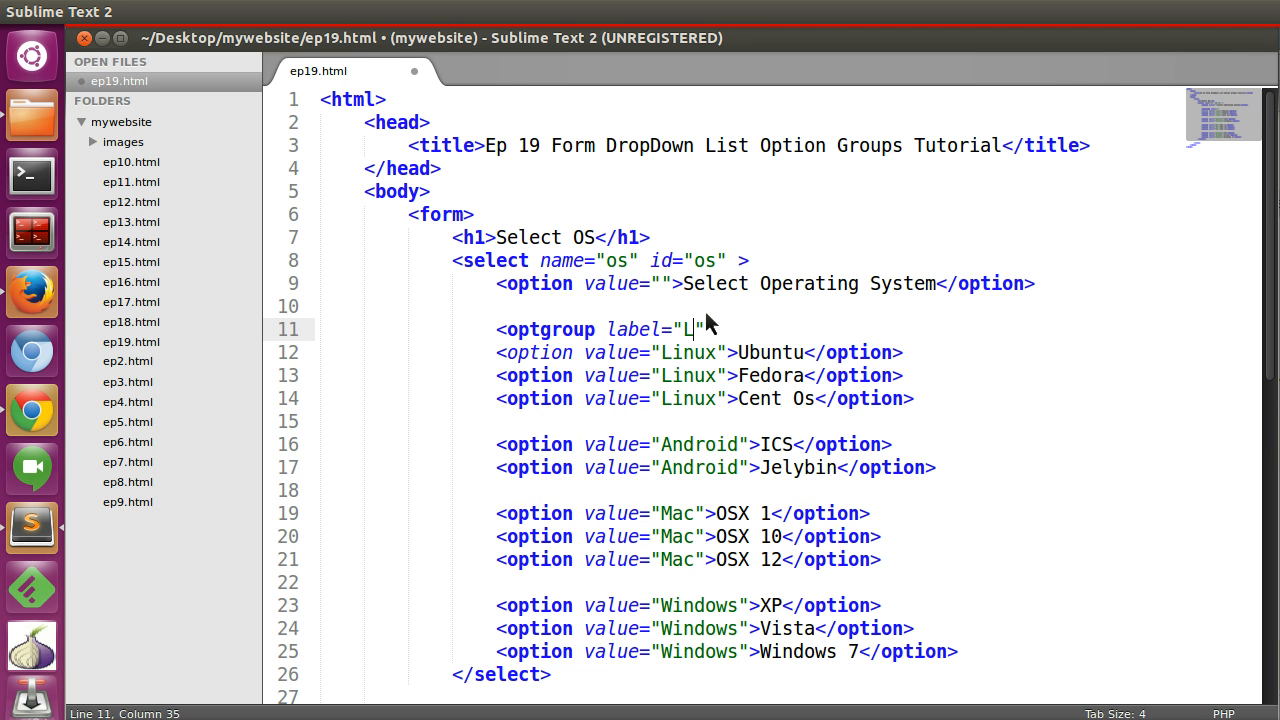
pyautogui.write('inux')
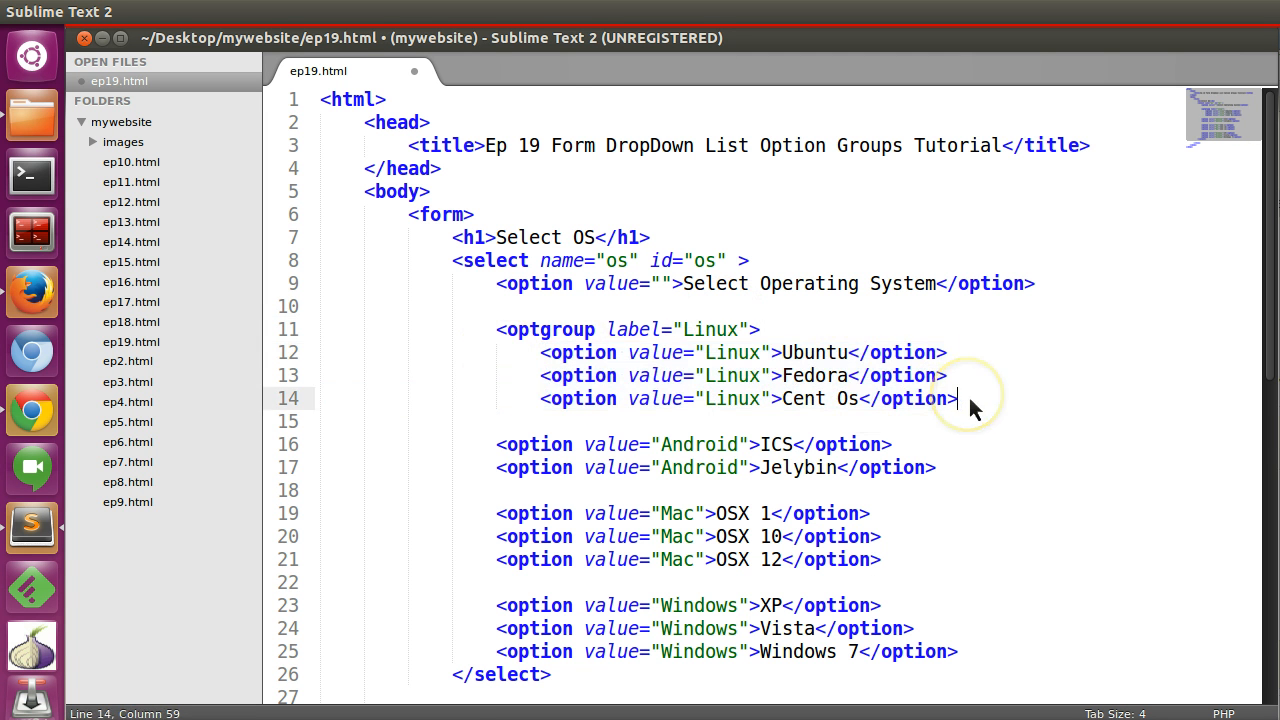
pyautogui.write('</')
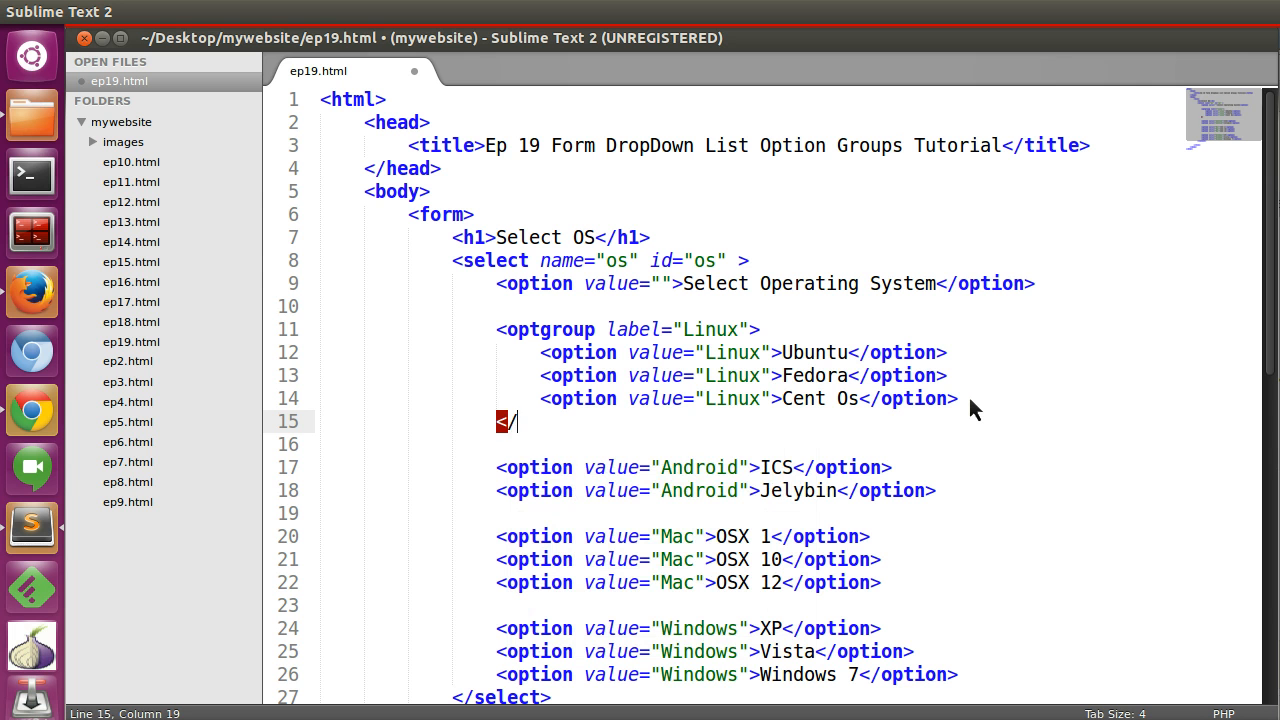
pyautogui.write('optgroup>')
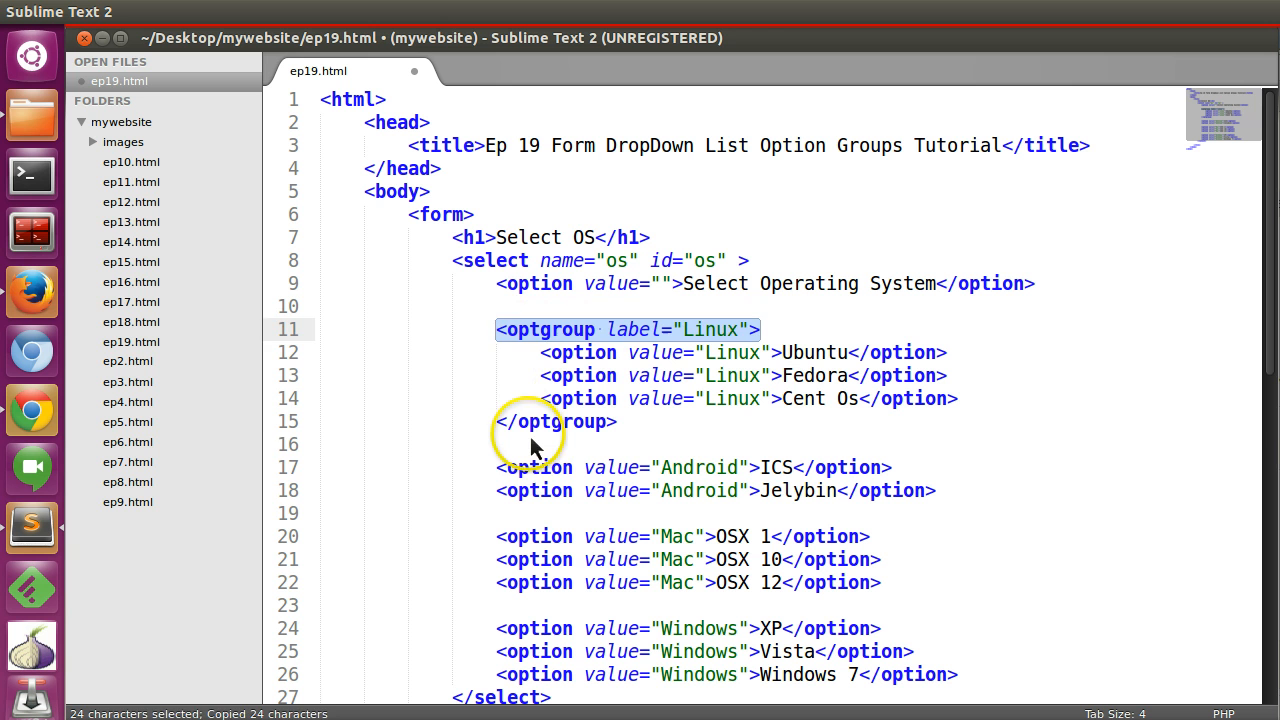
# Step: Wrap the Android and Mac options in their own optgroups labelled Android and Mac
pyautogui.click(530, 444)
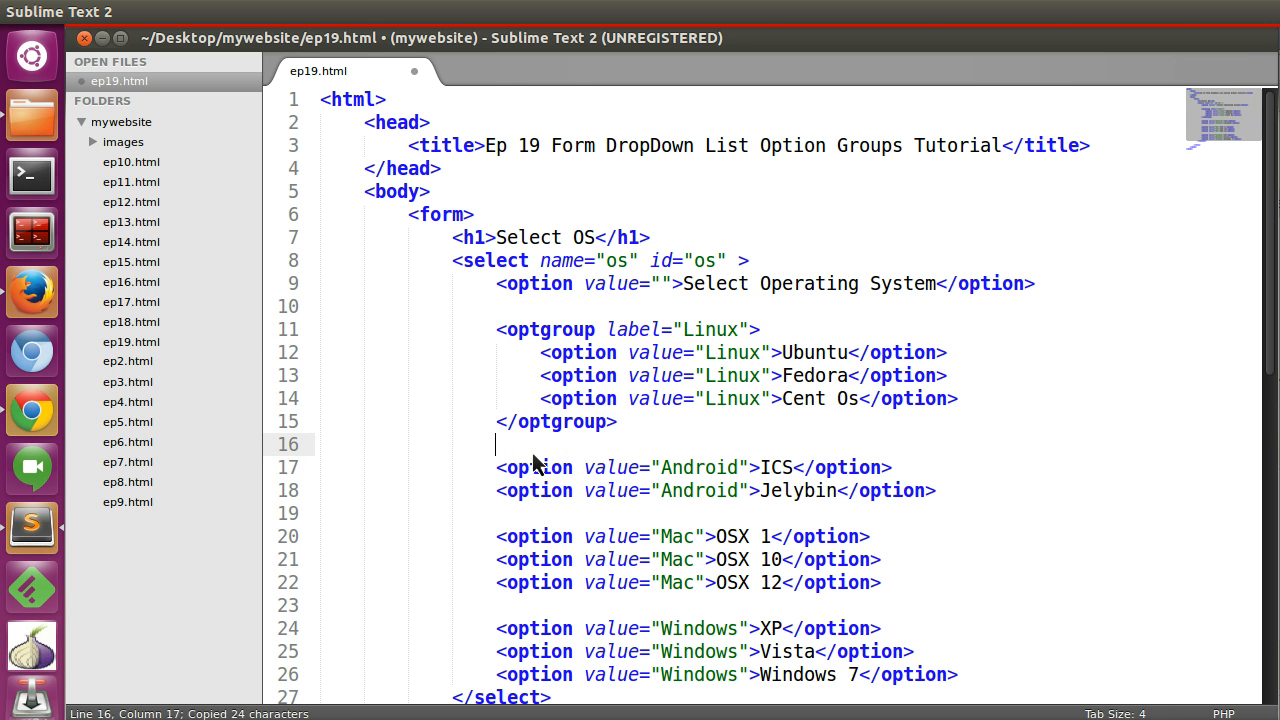
pyautogui.press('ctrl+v')
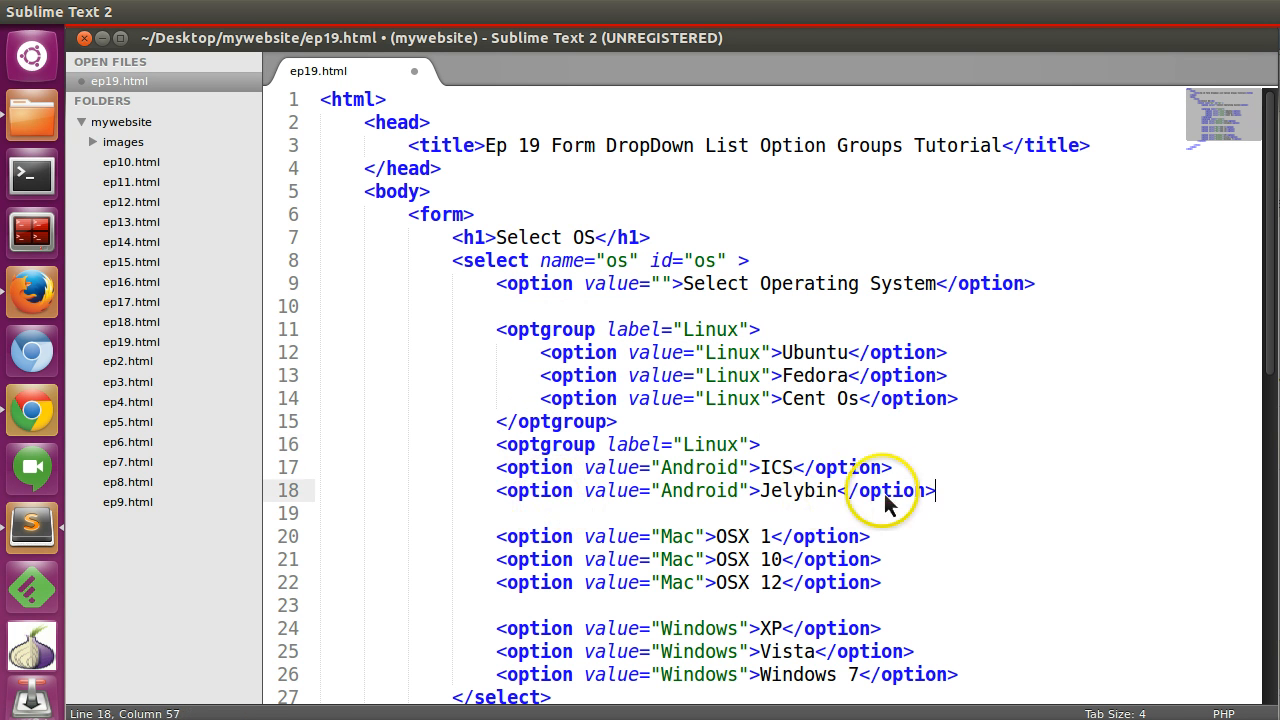
pyautogui.doubleClick(710, 444)
pyautogui.write('Andr')
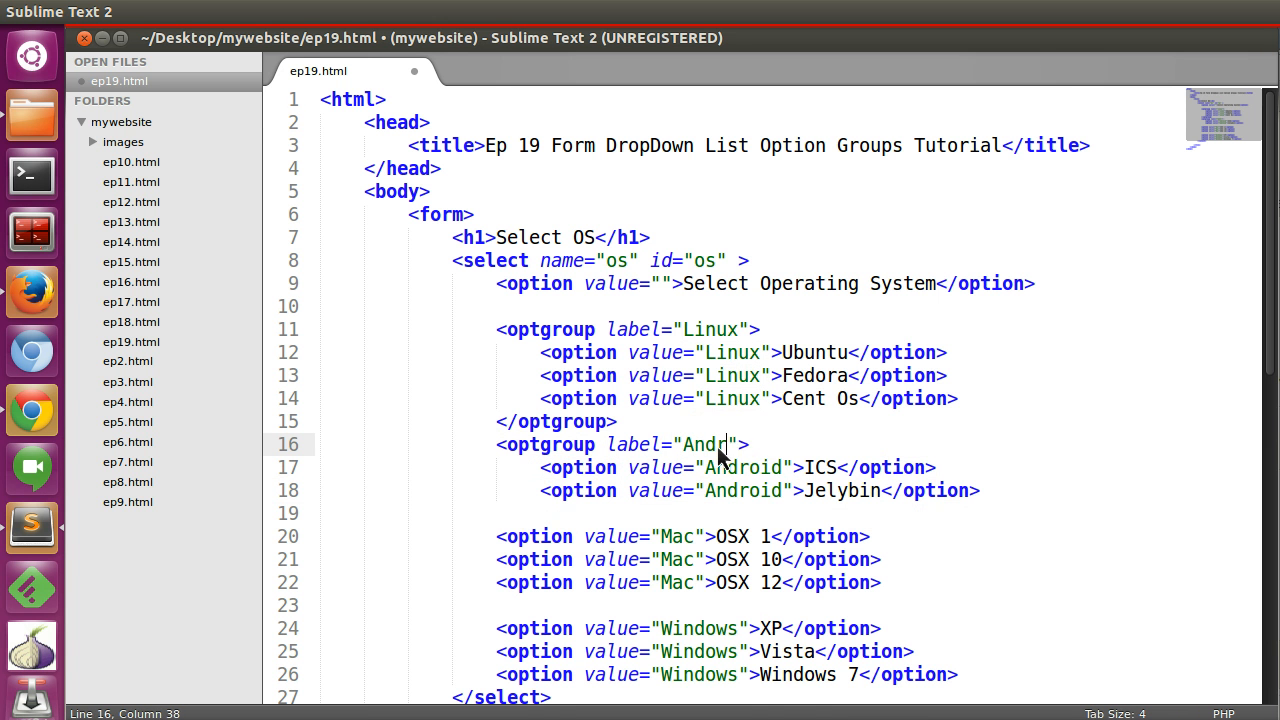
pyautogui.write('oid')
pyautogui.write('</')
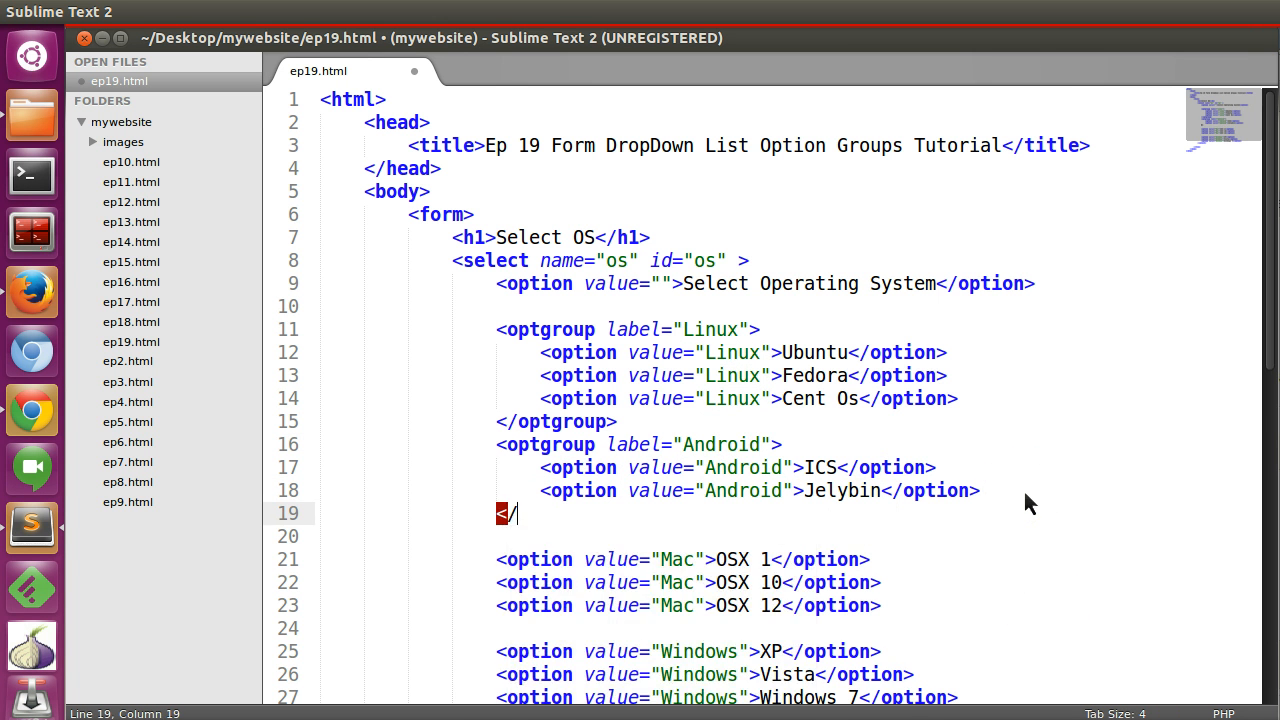
pyautogui.write('optgroup>')
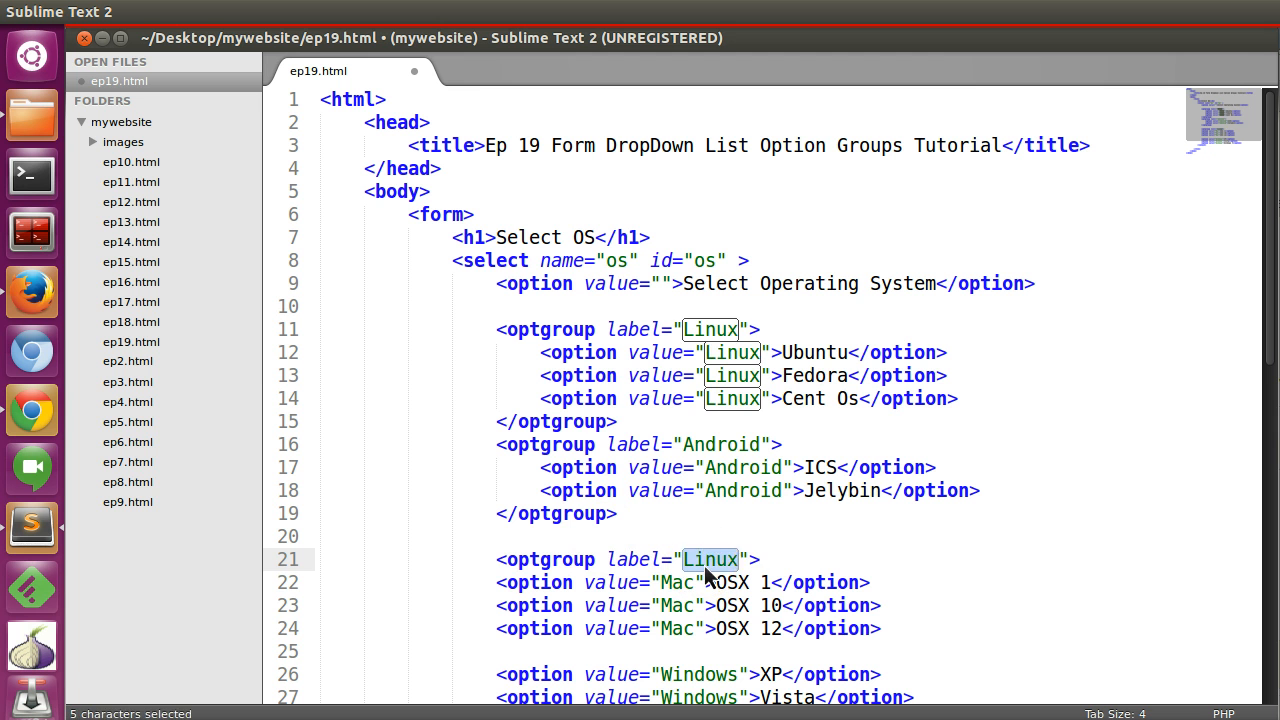
pyautogui.write('Mac')
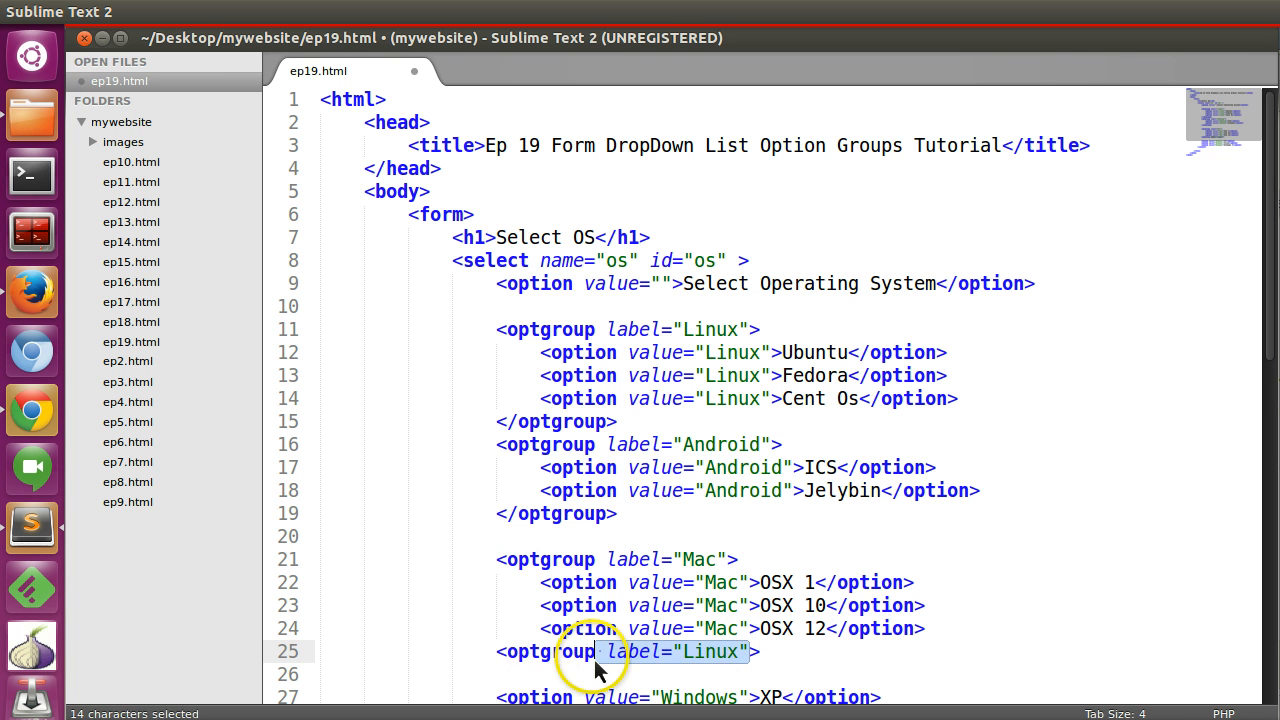
# Step: Close the last group around the Windows options and give XP and Vista lowercase values xp and vista
pyautogui.press('Delete')
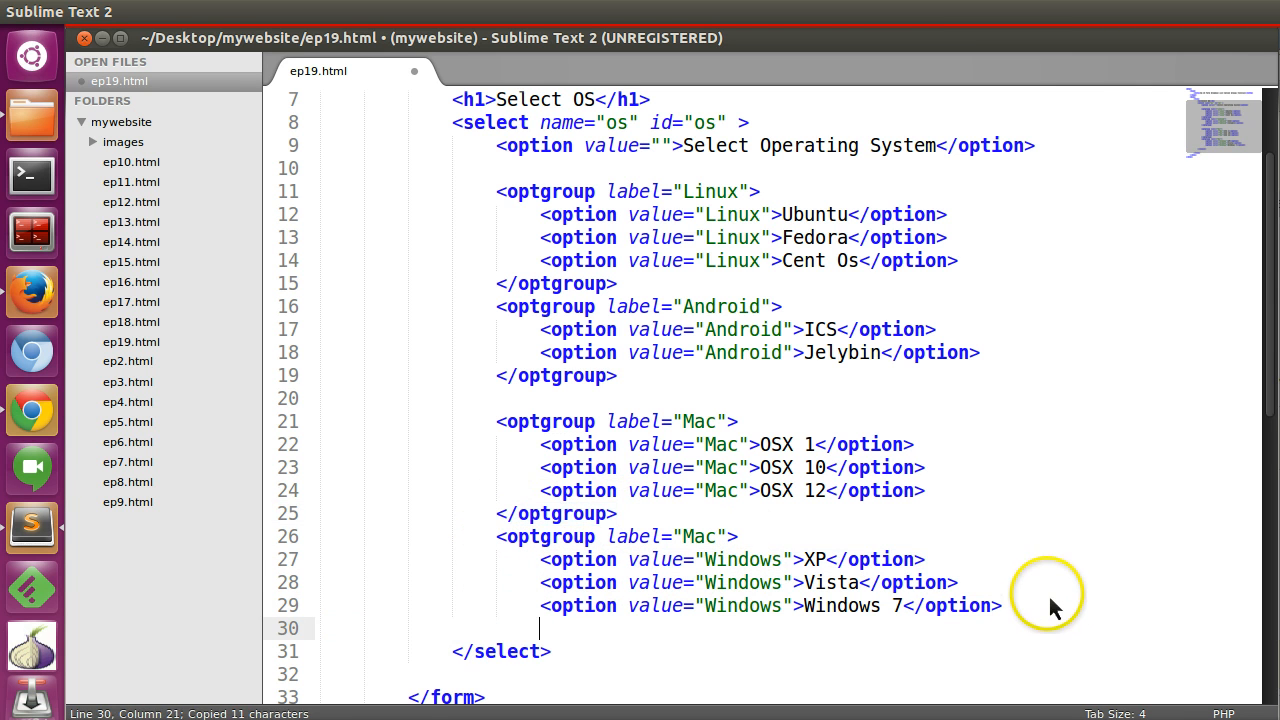
pyautogui.write('</optgroup>')
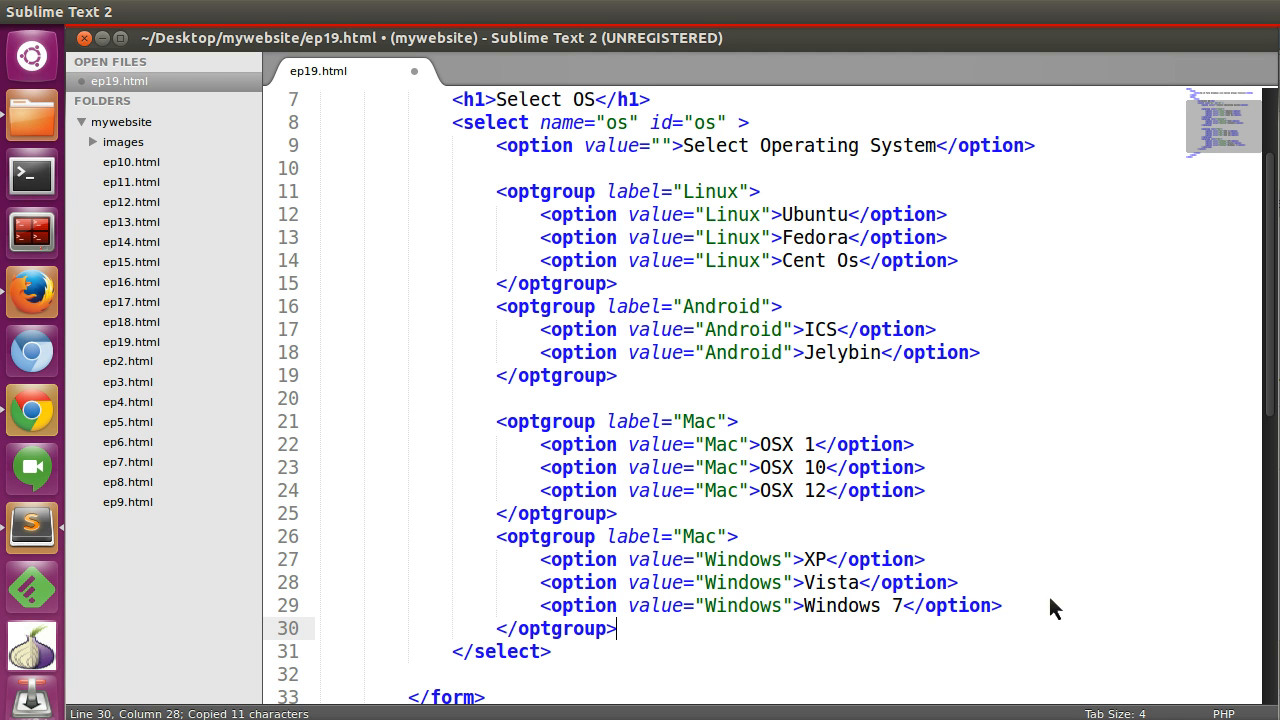
pyautogui.doubleClick(742, 560)
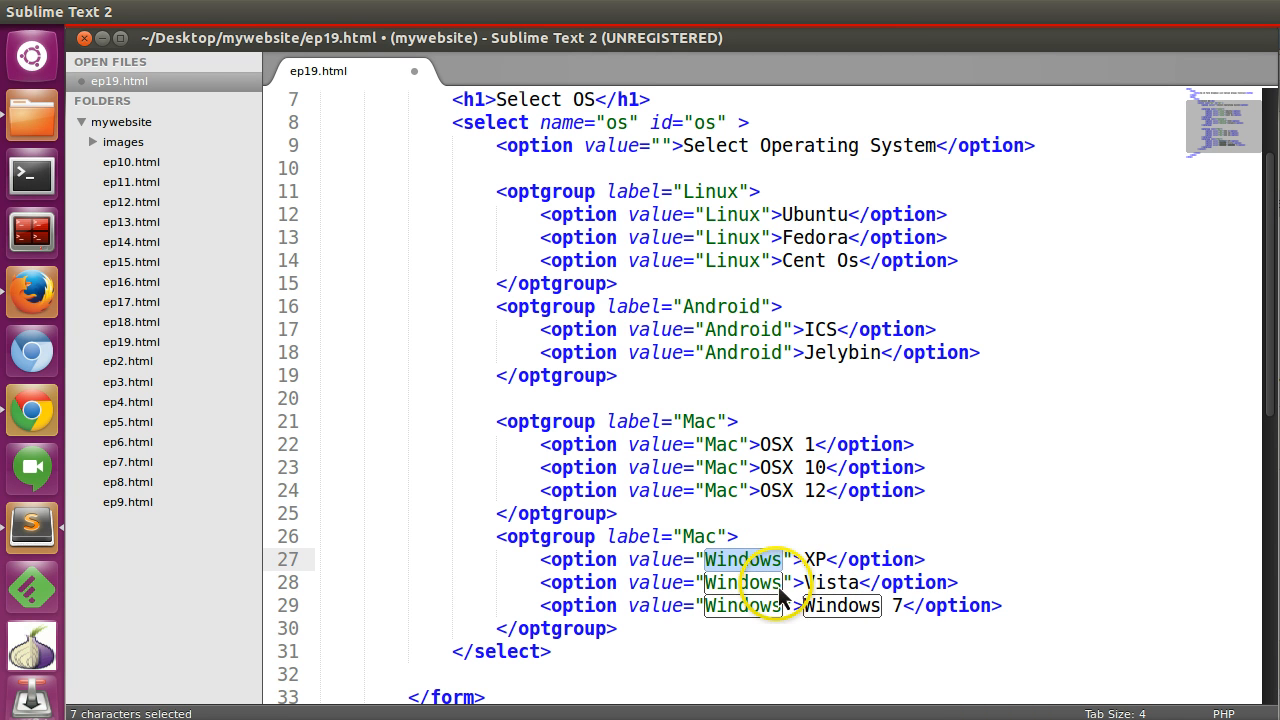
pyautogui.write('xp')
pyautogui.click(750, 582)
pyautogui.write('v')
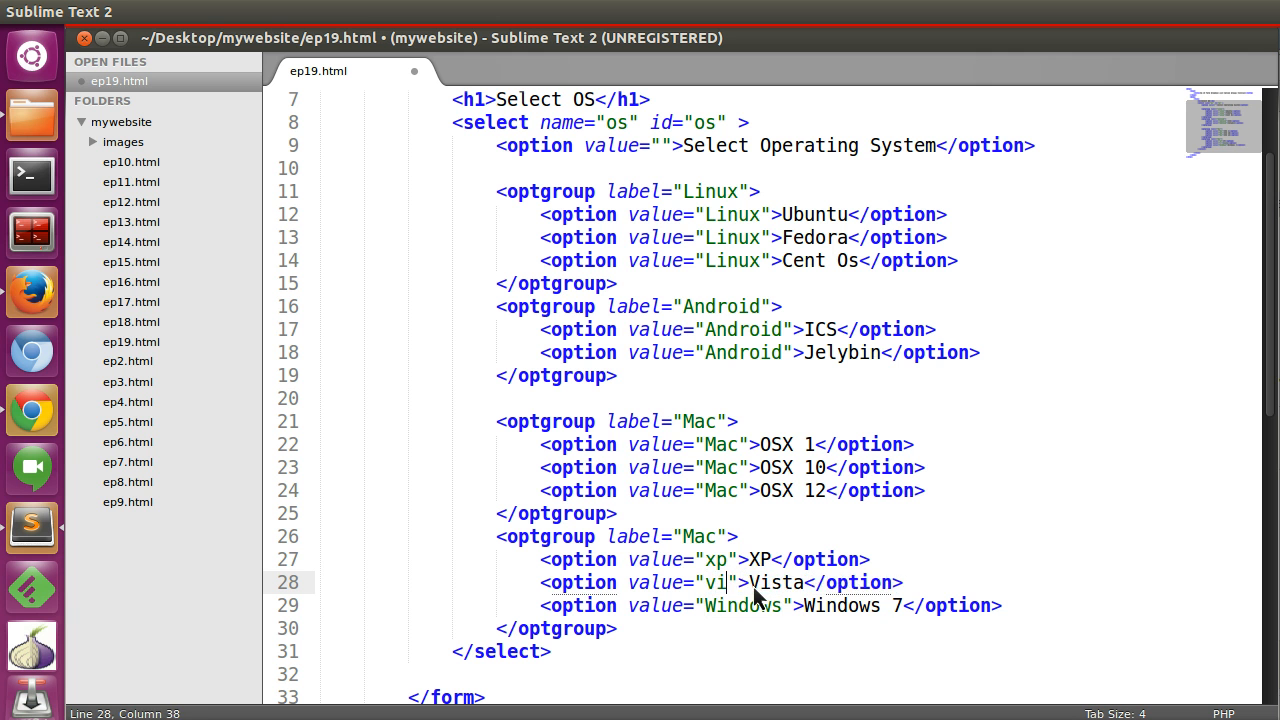
pyautogui.write('sta')
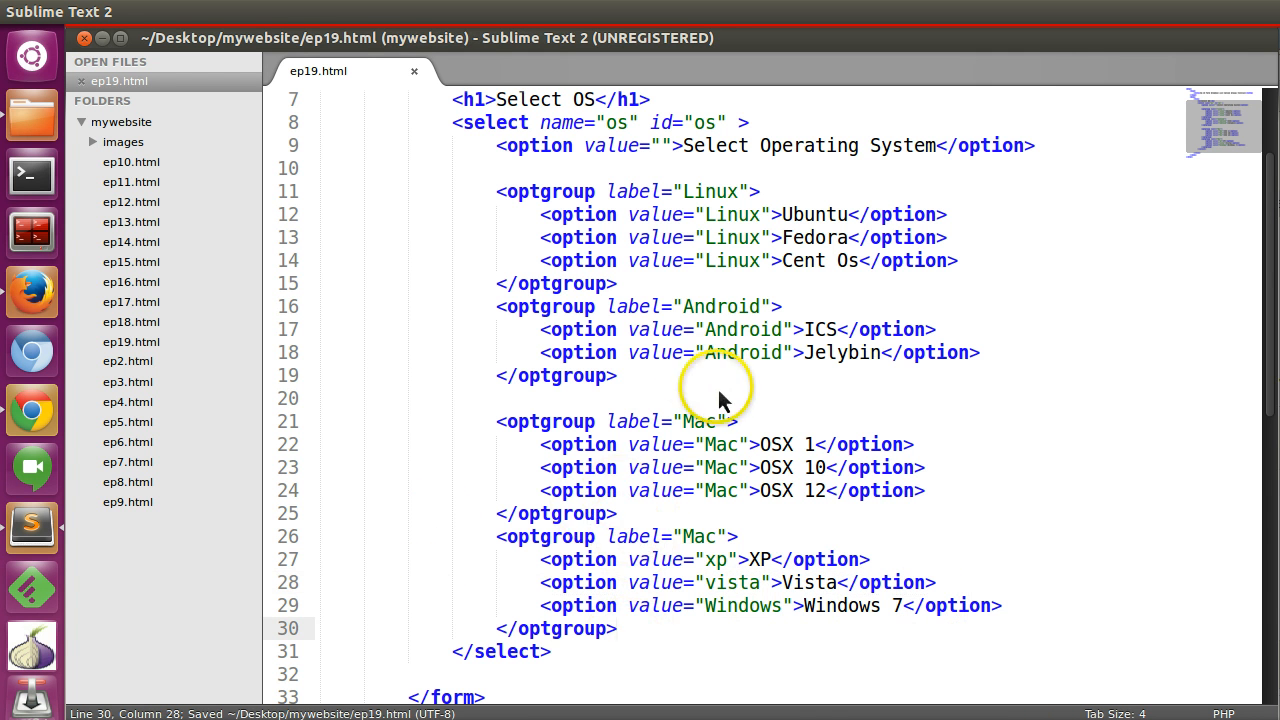
# Step: Expand the Select Operating System list in Firefox to see the Linux, Android and Mac group headings
pyautogui.click(32, 292)
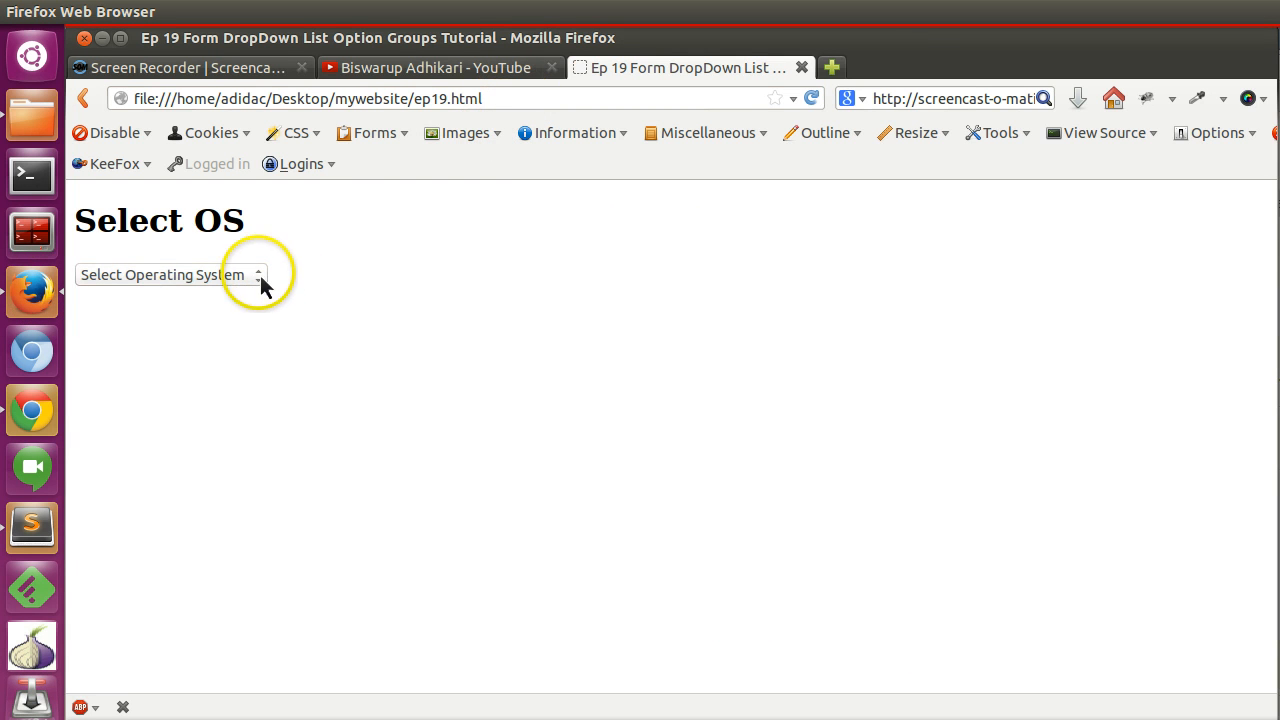
pyautogui.click(164, 274)
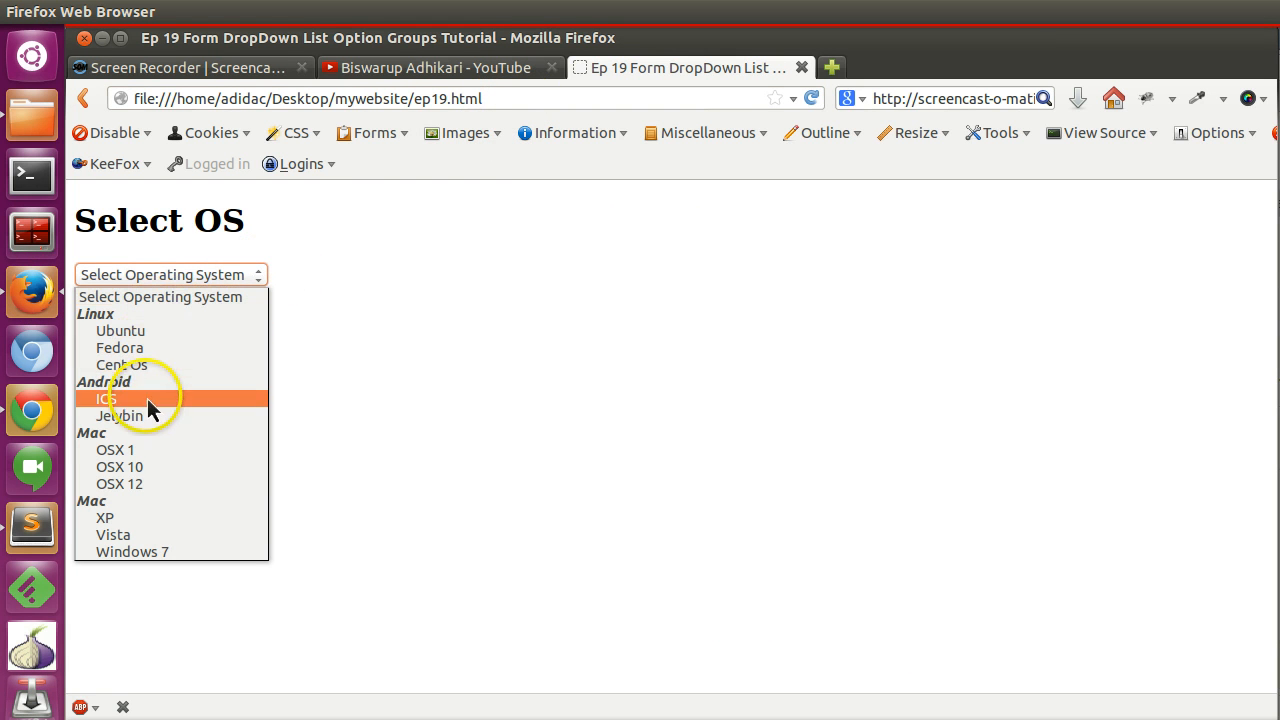
pyautogui.moveTo(148, 330)
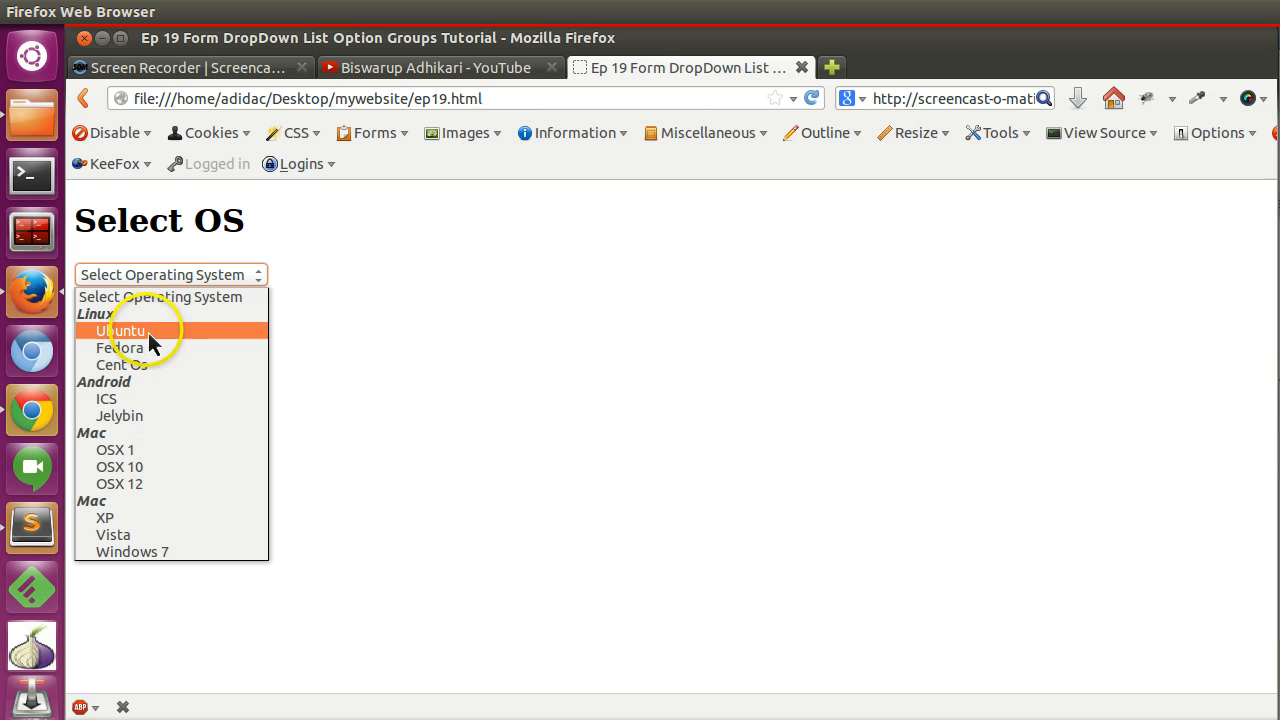
pyautogui.moveTo(140, 364)
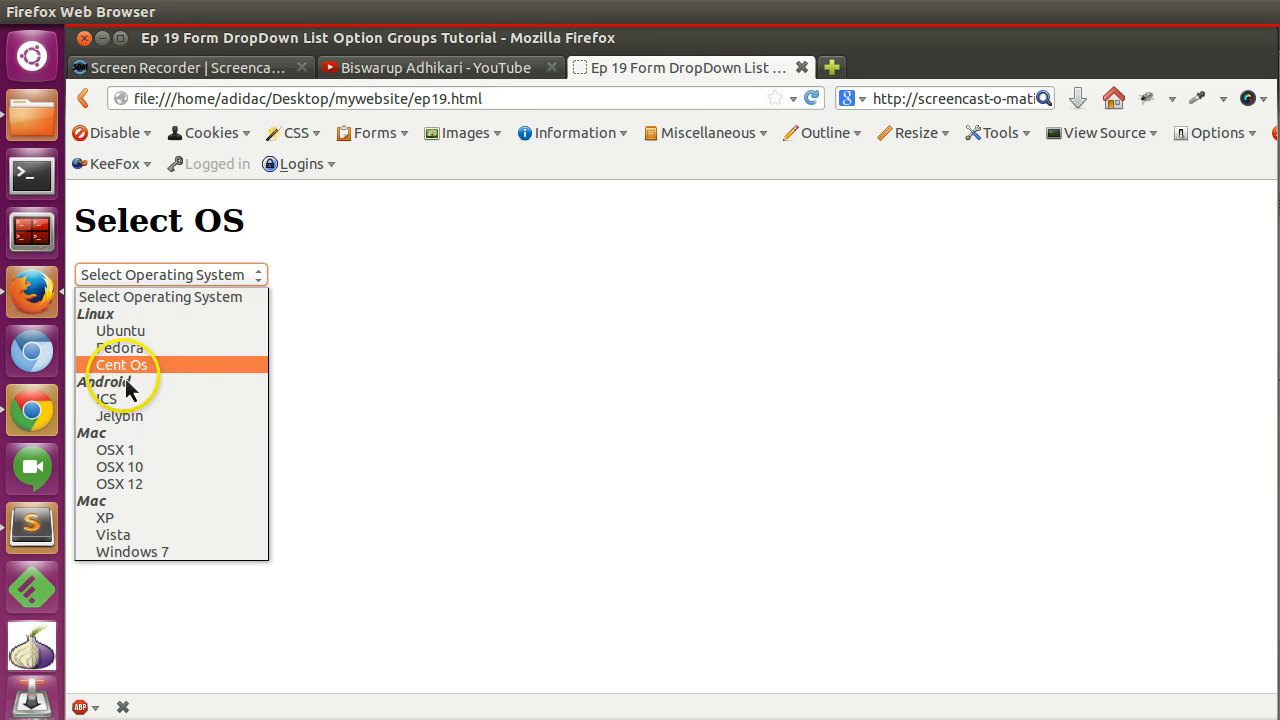
pyautogui.moveTo(150, 408)
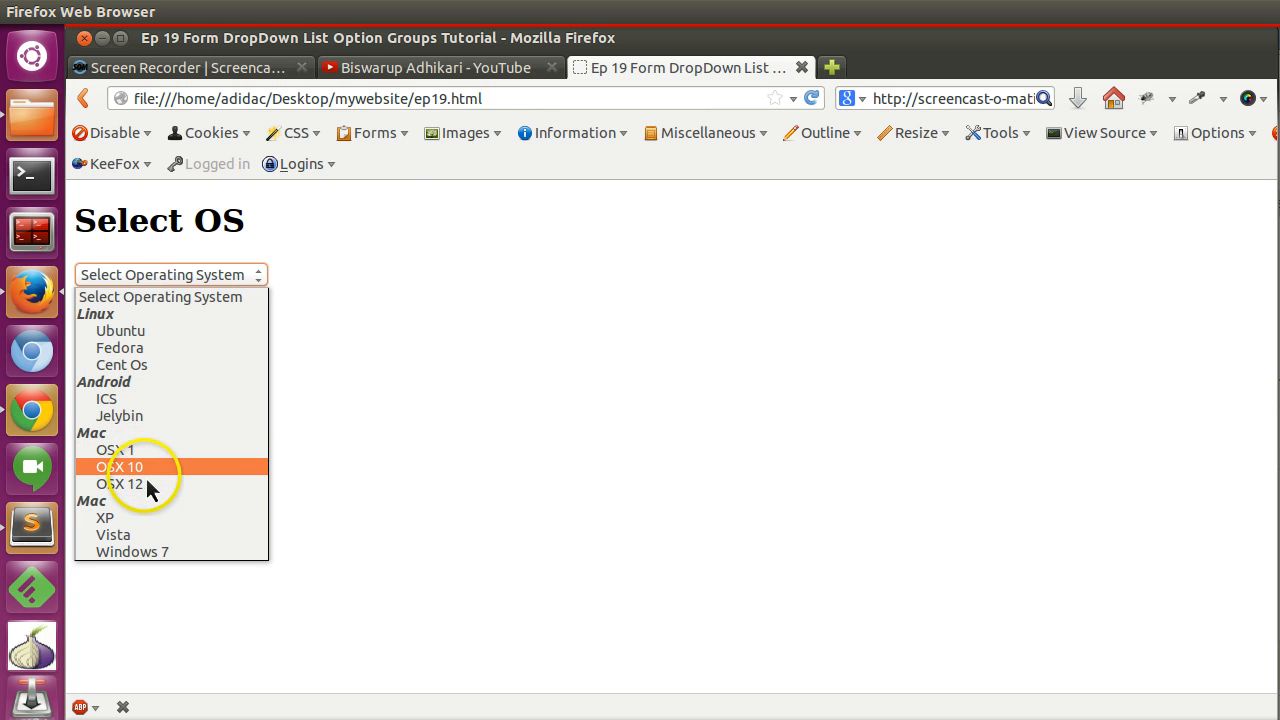
pyautogui.moveTo(150, 450)
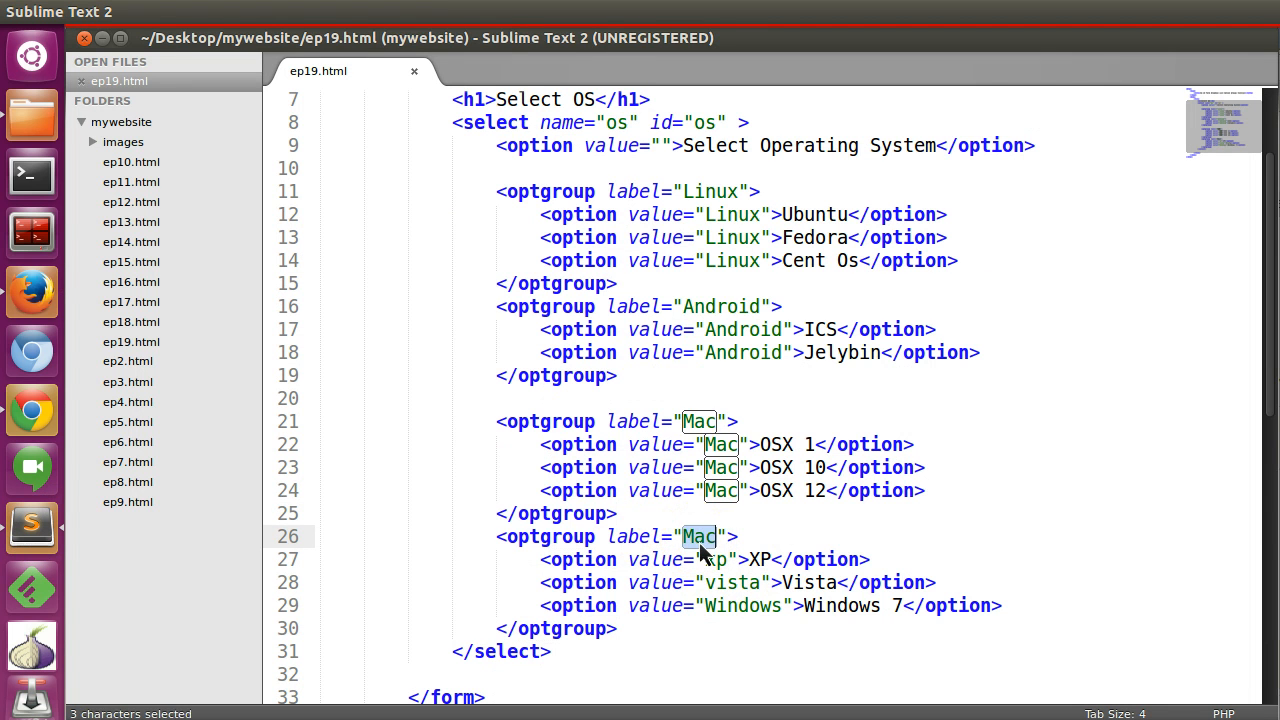
# Step: Relabel the last optgroup Windows and make the select allow multiple choices
pyautogui.write('Windows')
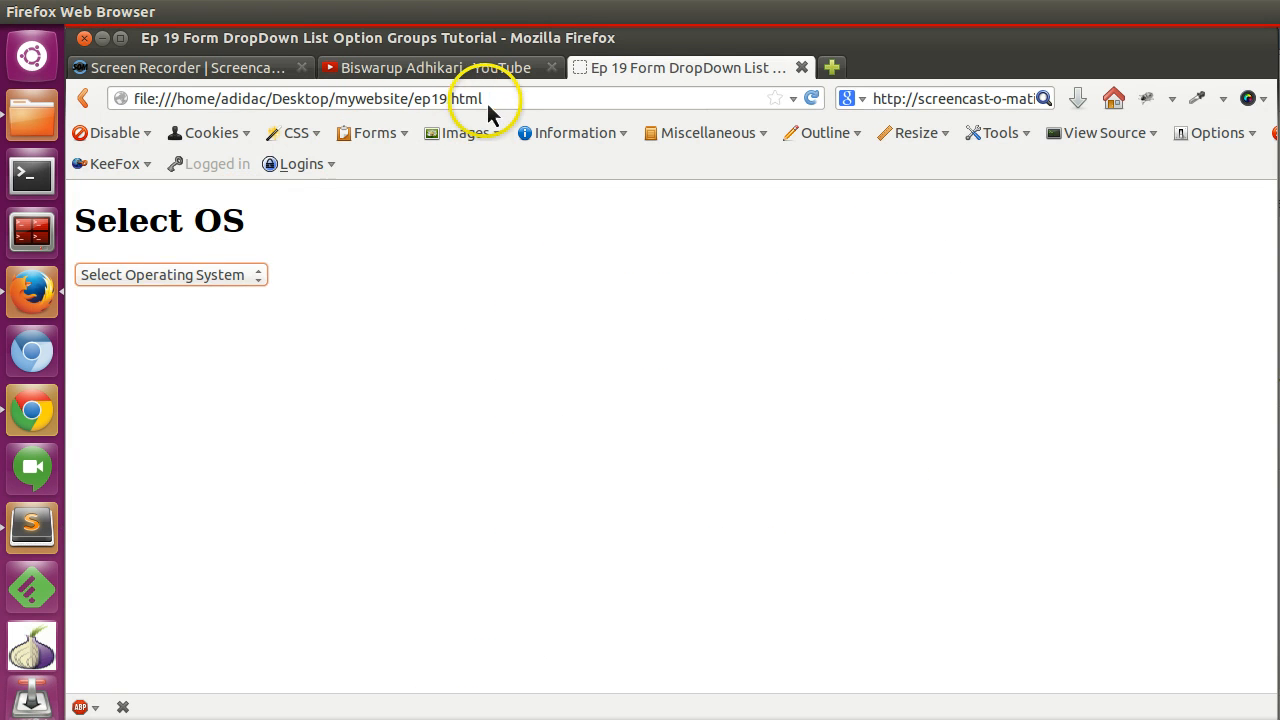
pyautogui.click(170, 274)
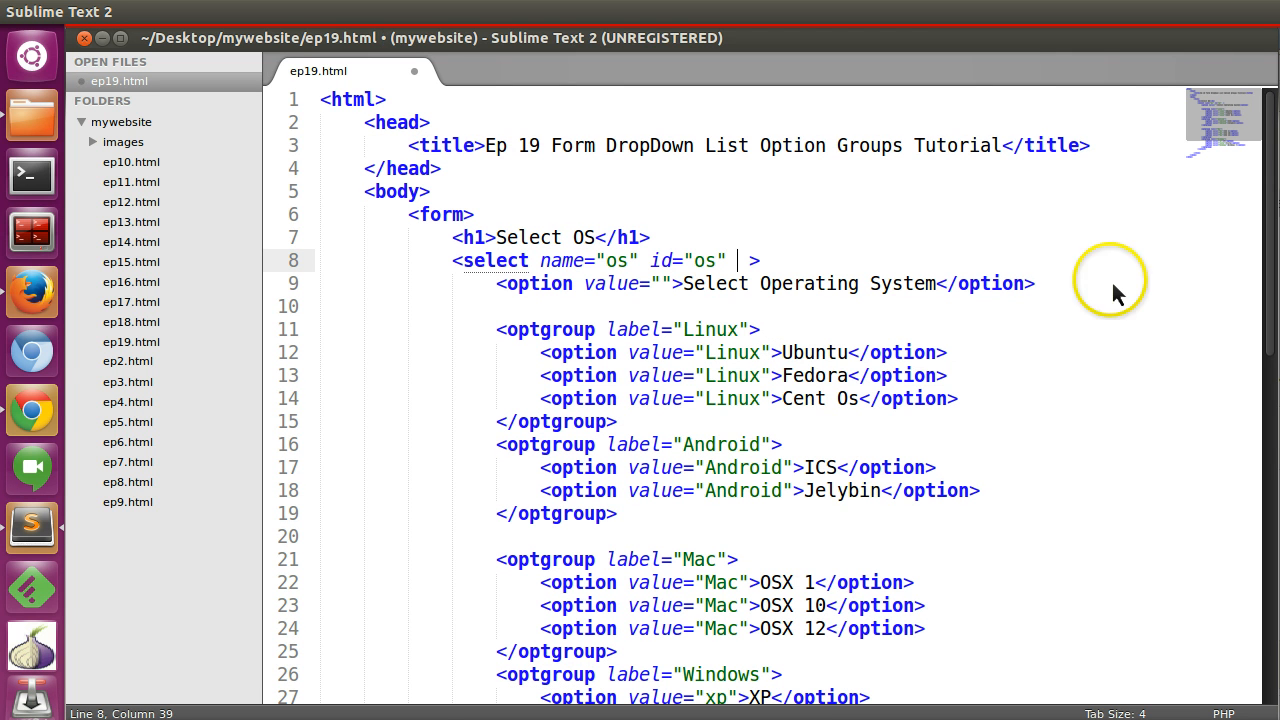
pyautogui.write('multiple')
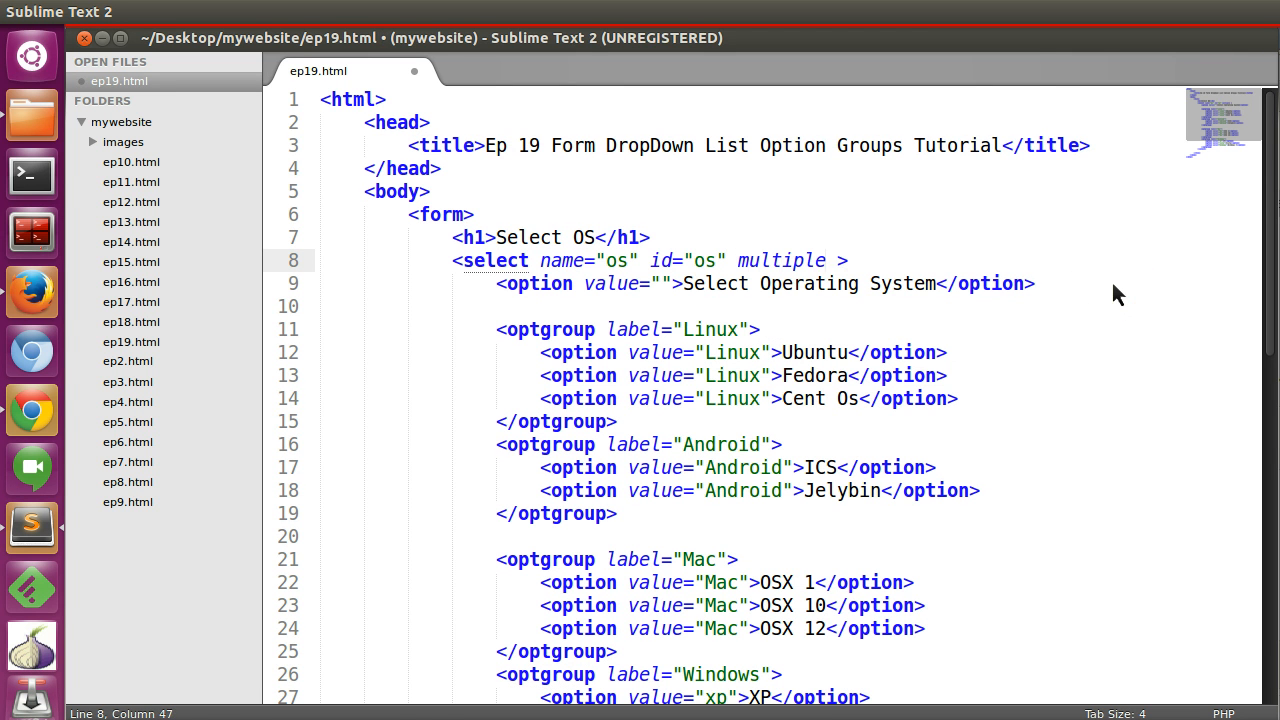
# Step: Check the page in the browser, then give the select a size of 12 visible rows
pyautogui.click(32, 292)
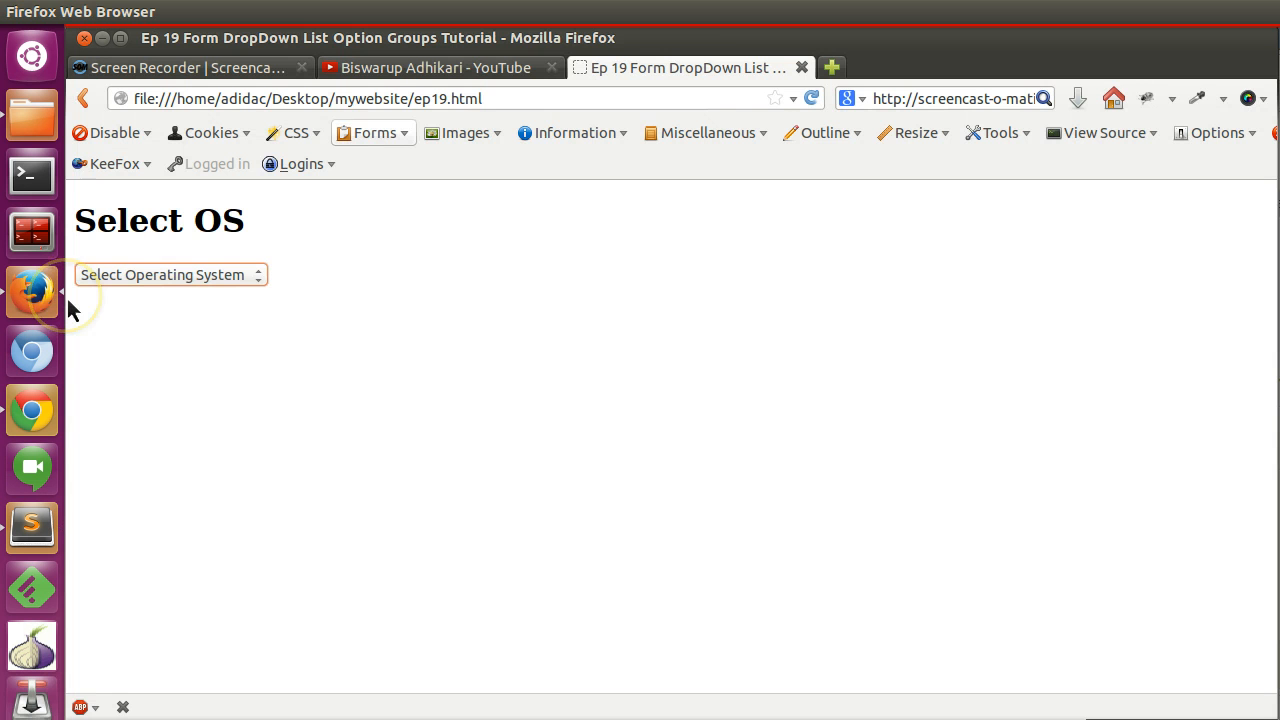
pyautogui.click(170, 274)
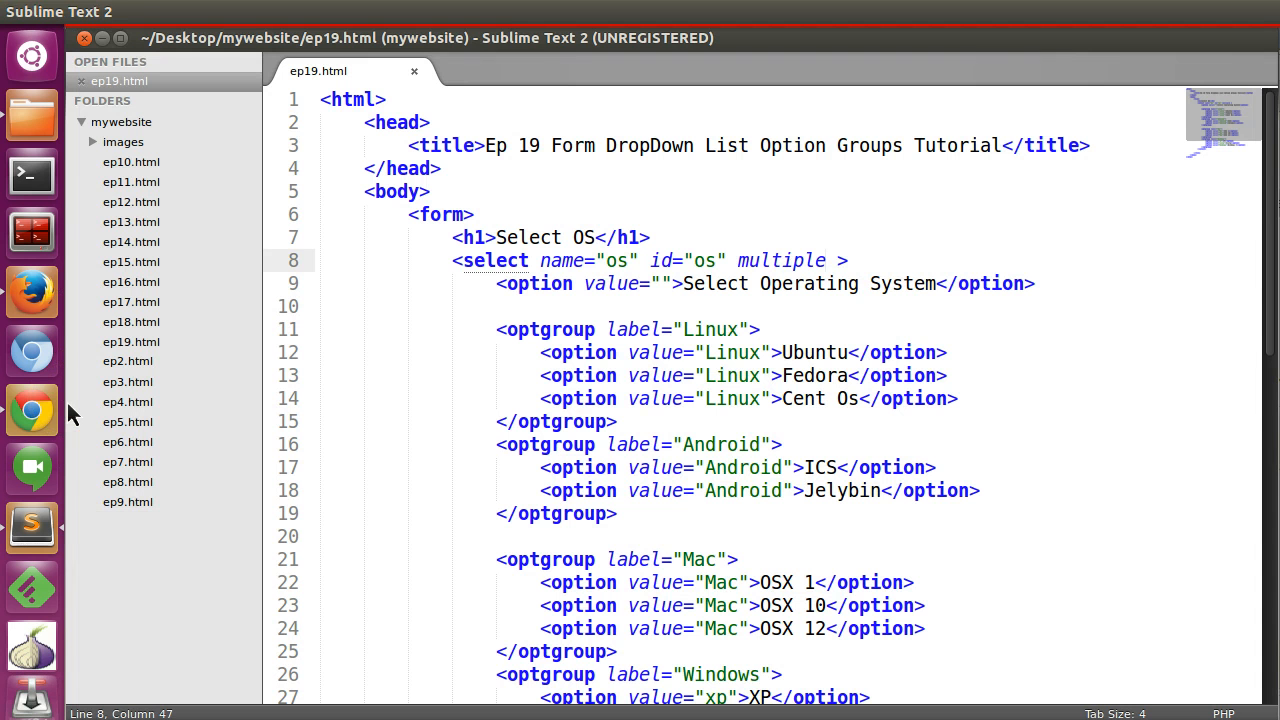
pyautogui.write('size="12')
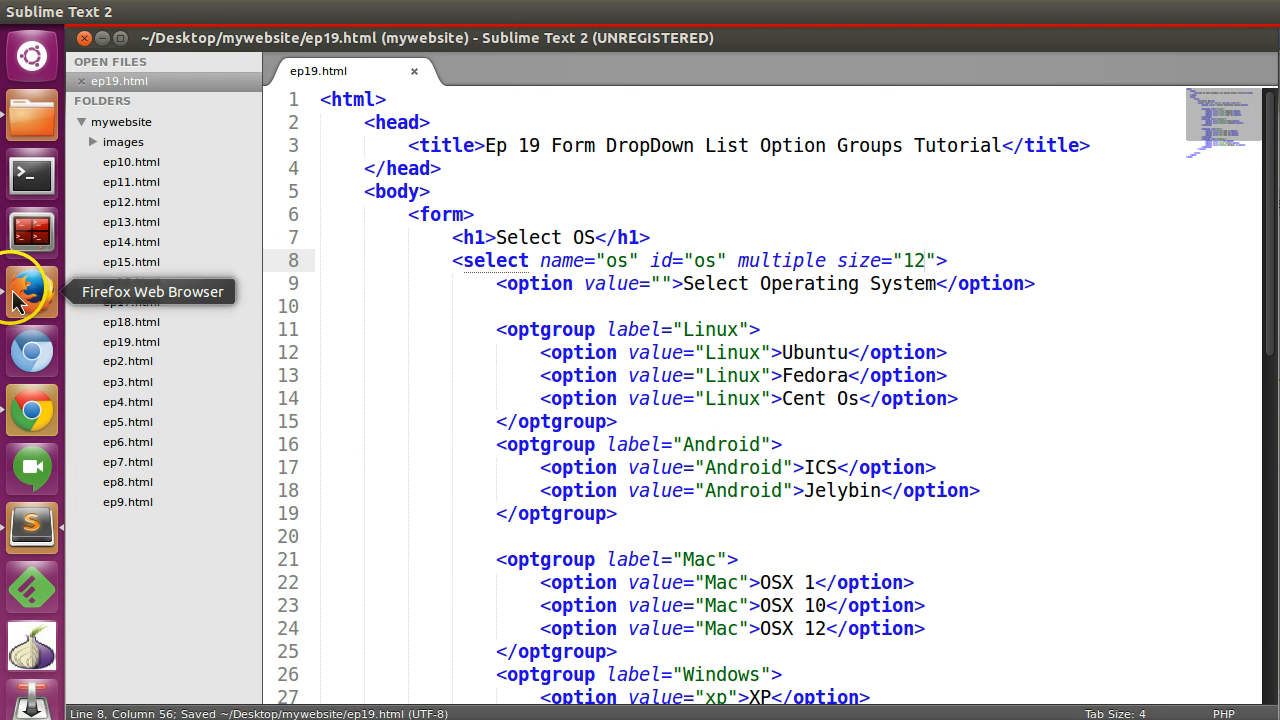
# Step: Choose several Linux, Android and Mac entries together in the tall list, then show the YouTube channel page
pyautogui.click(32, 290)
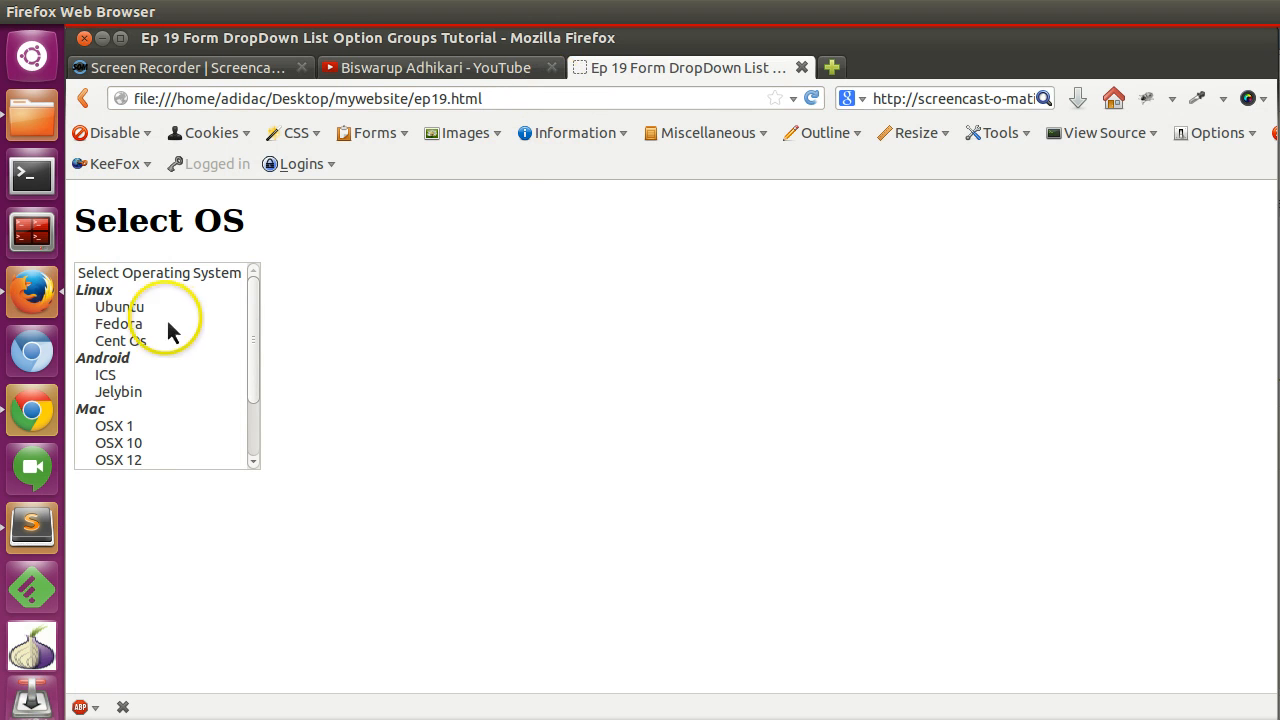
pyautogui.click(120, 308)
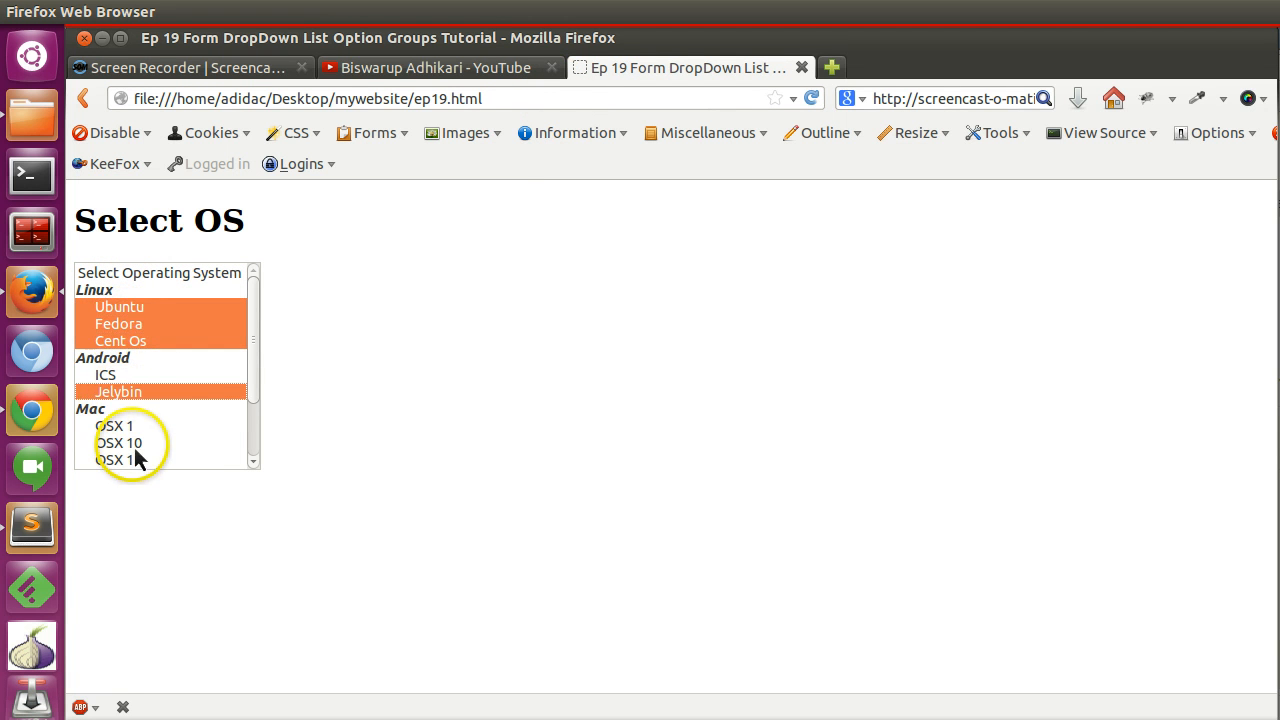
pyautogui.scroll(-3)
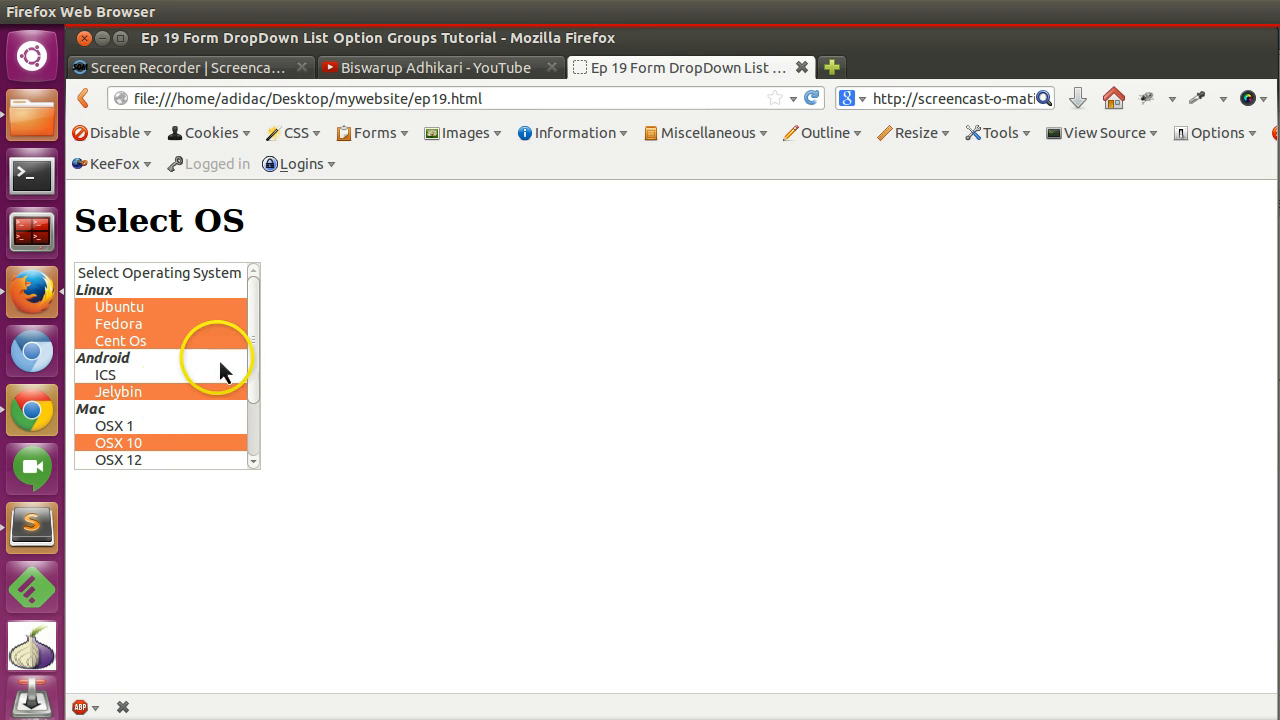
pyautogui.moveTo(378, 348)
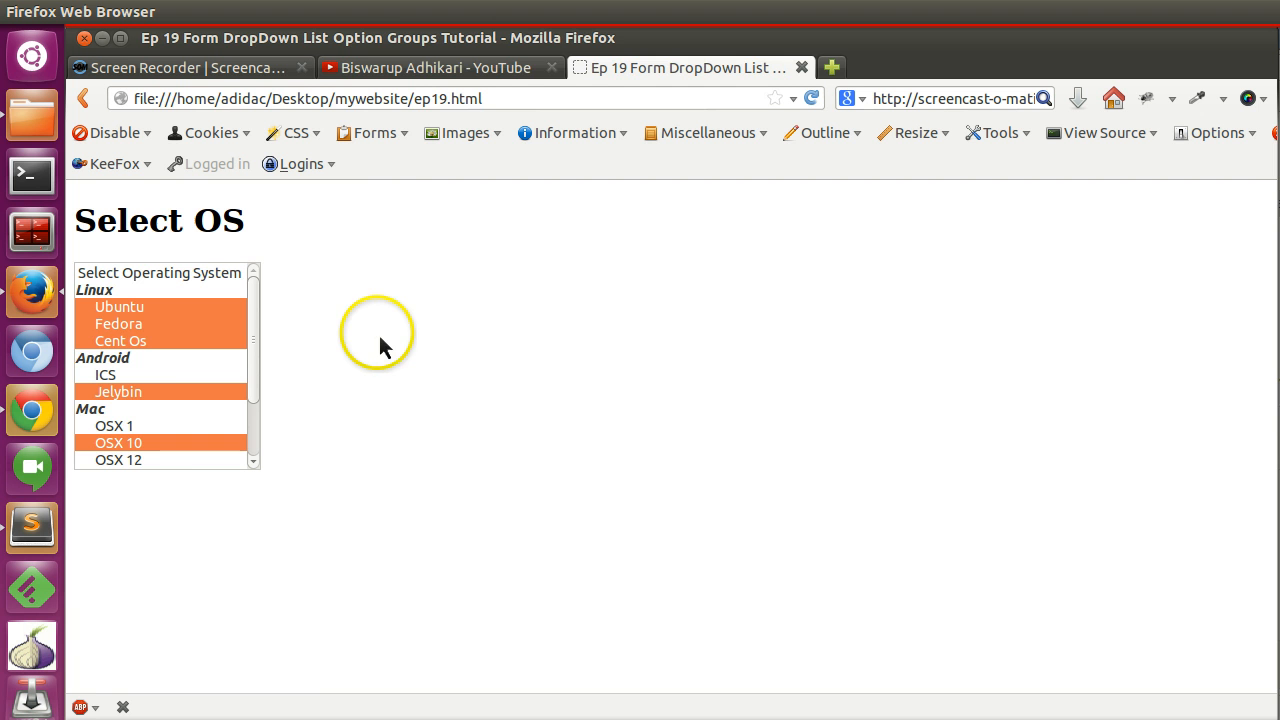
pyautogui.click(432, 68)
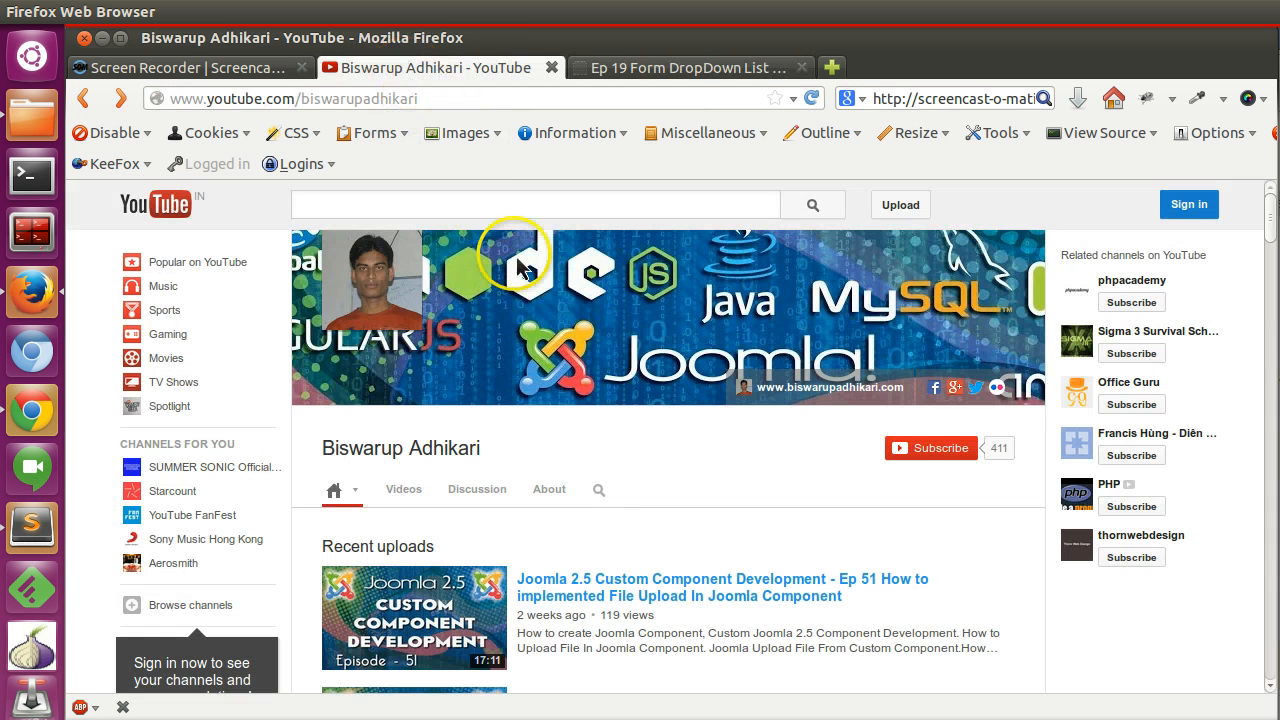